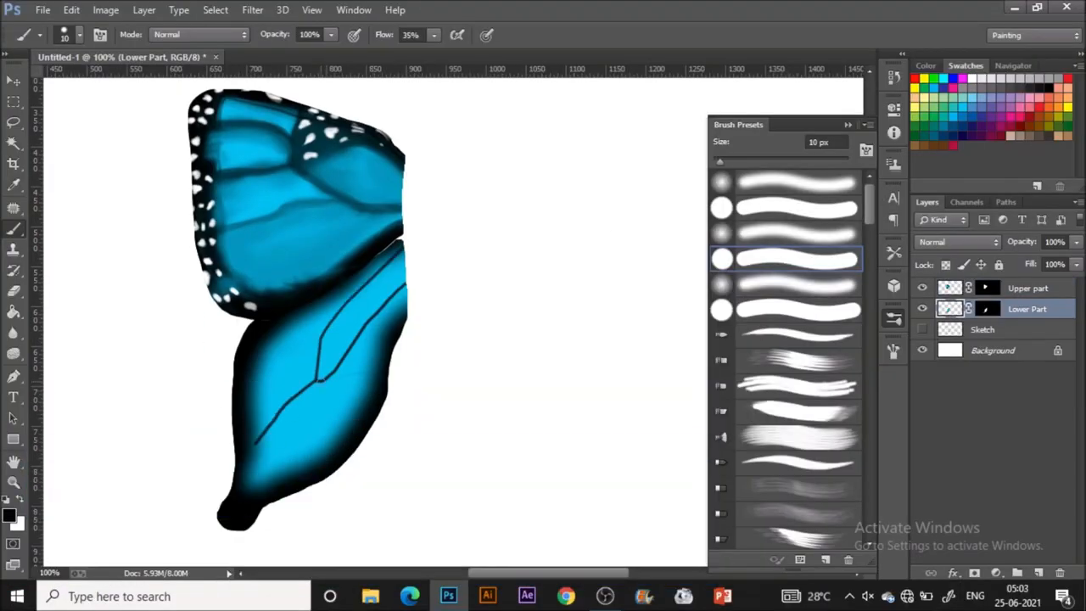
Step: Paint dark vein strokes across the blue lower wing in black at low flow
drag(306, 357, 292, 489)
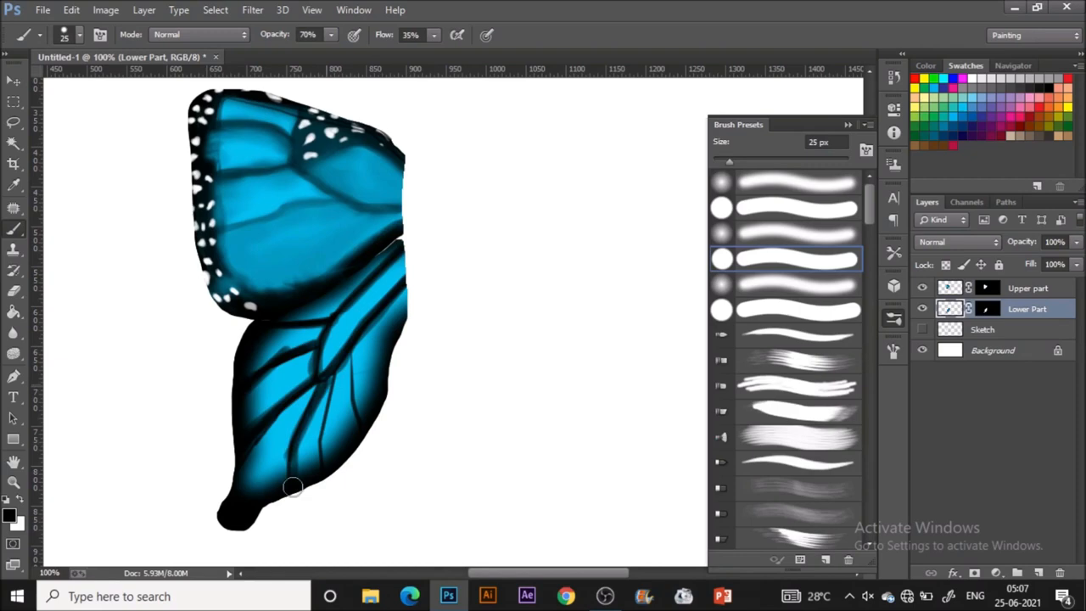
drag(292, 488, 238, 489)
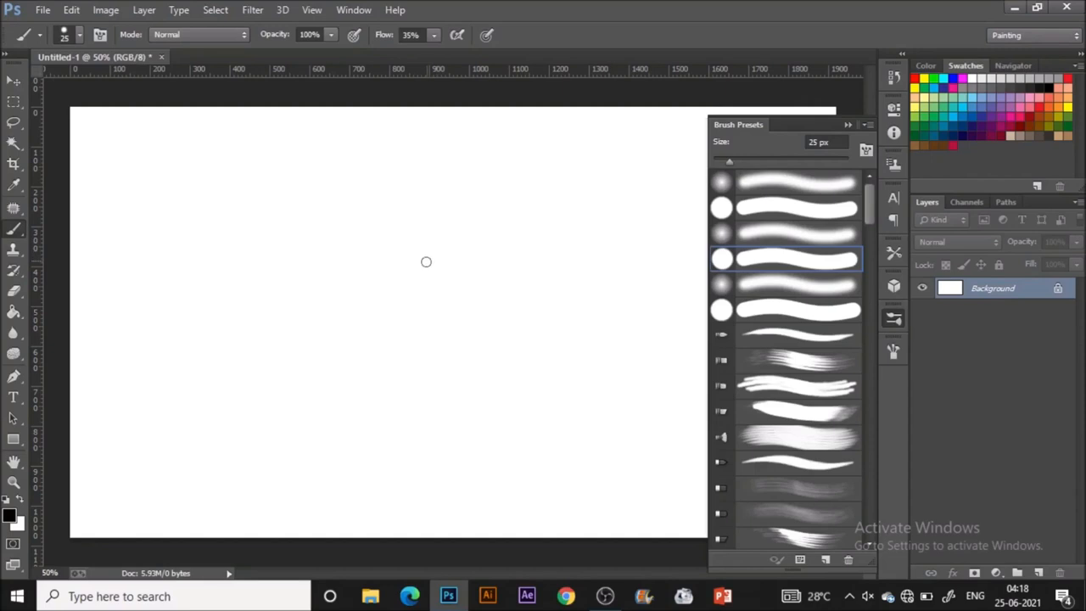
mouse_move(808, 265)
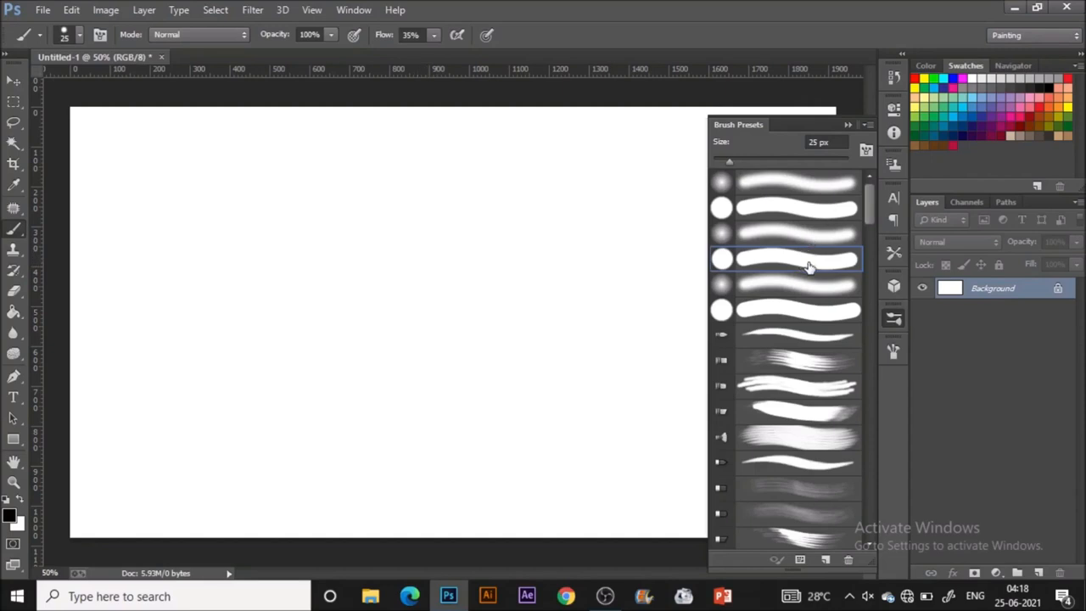
mouse_move(806, 272)
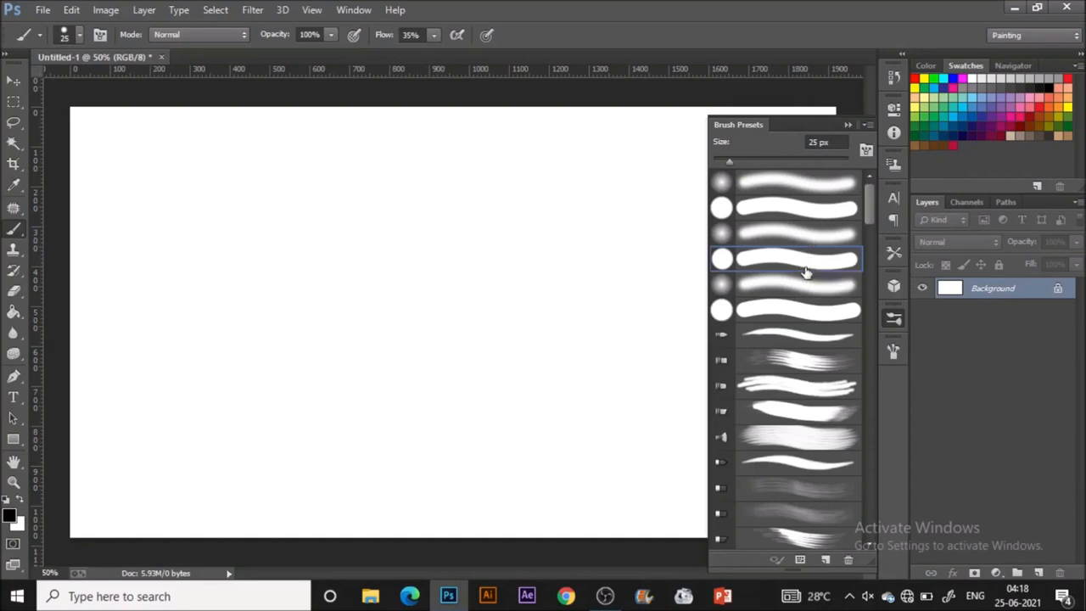
mouse_move(1005, 573)
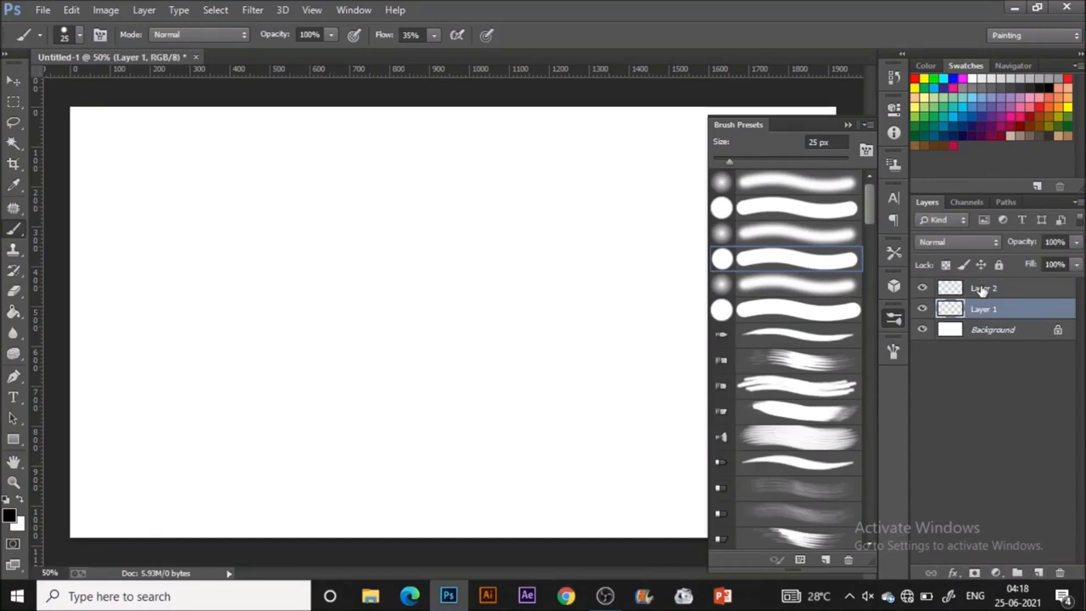
Step: Rename the lower new layer from Layer 1 to 'Sketch'
double_click(984, 309)
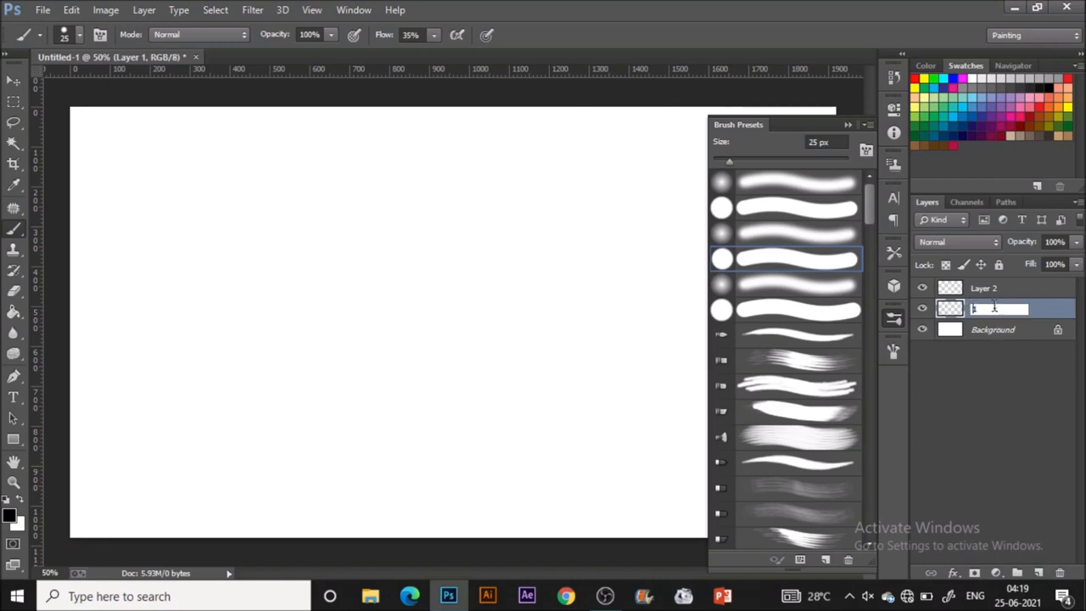
text(Sketch)
click(1007, 288)
text(Upper part)
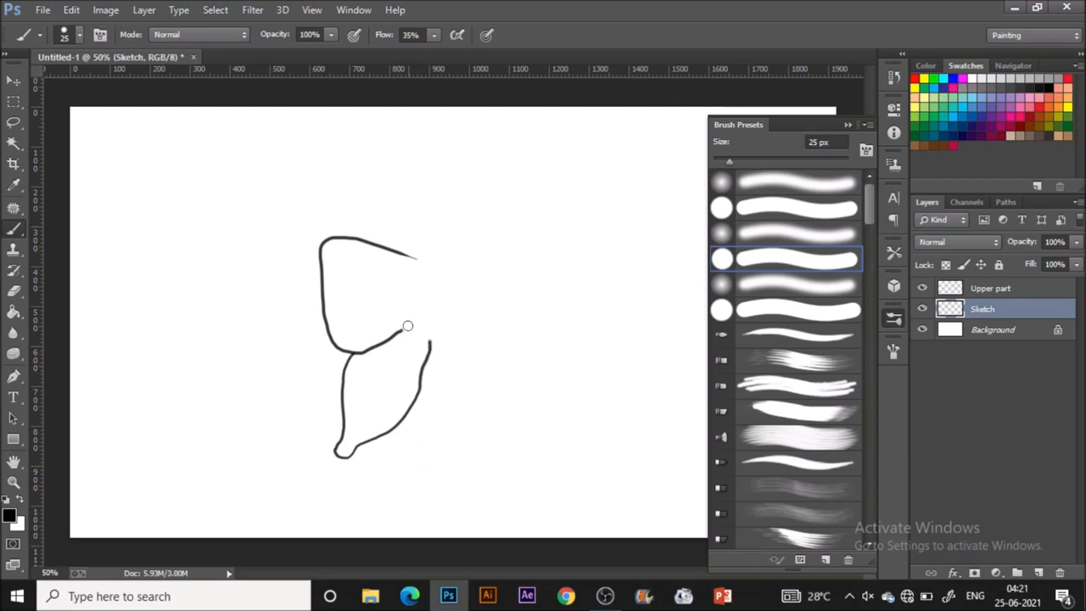
mouse_move(418, 319)
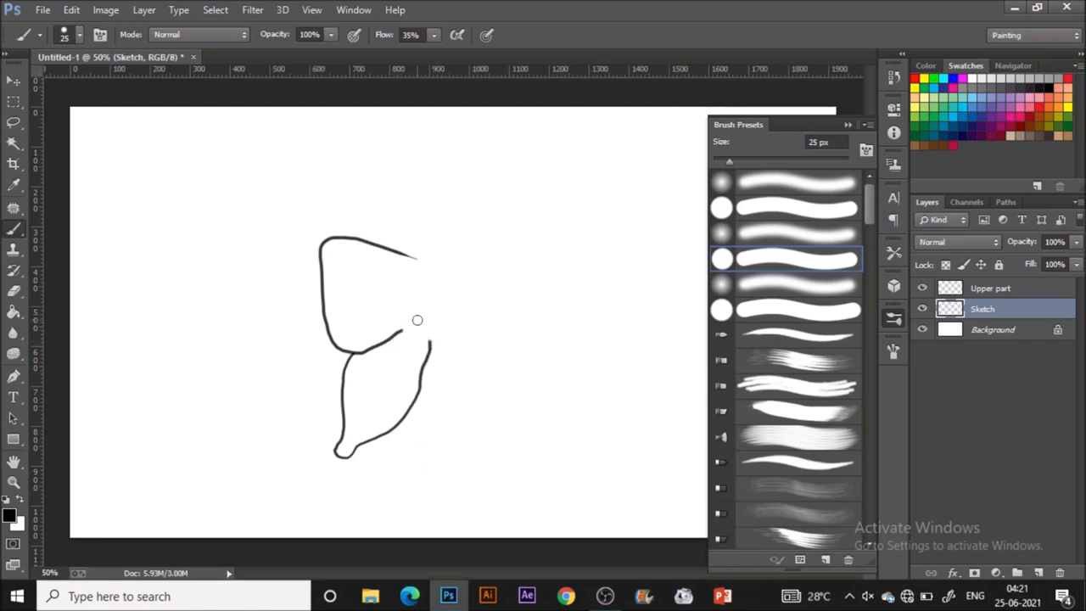
mouse_move(424, 305)
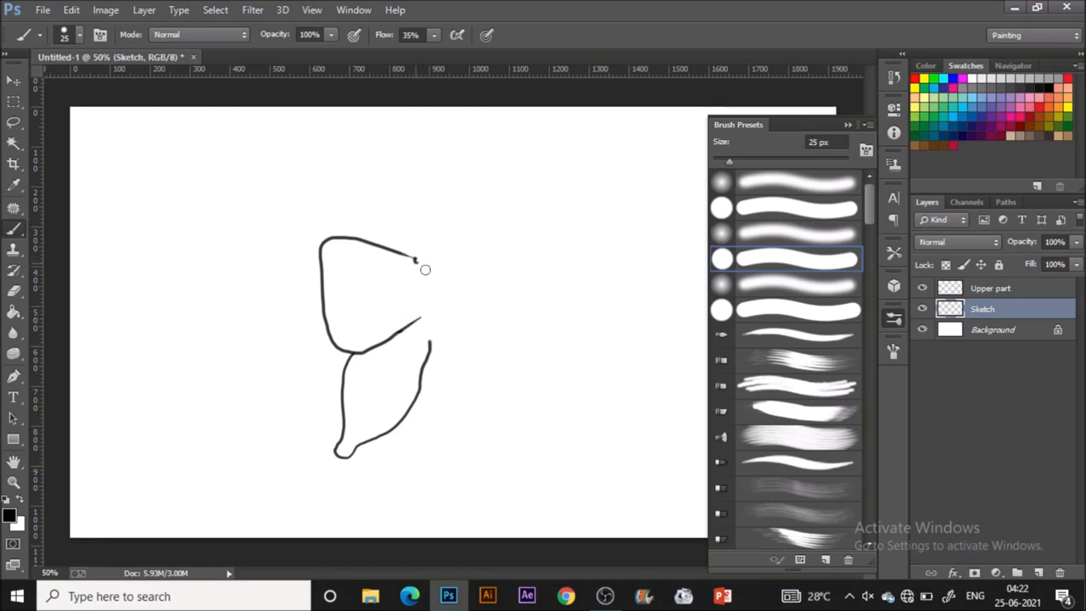
mouse_move(409, 273)
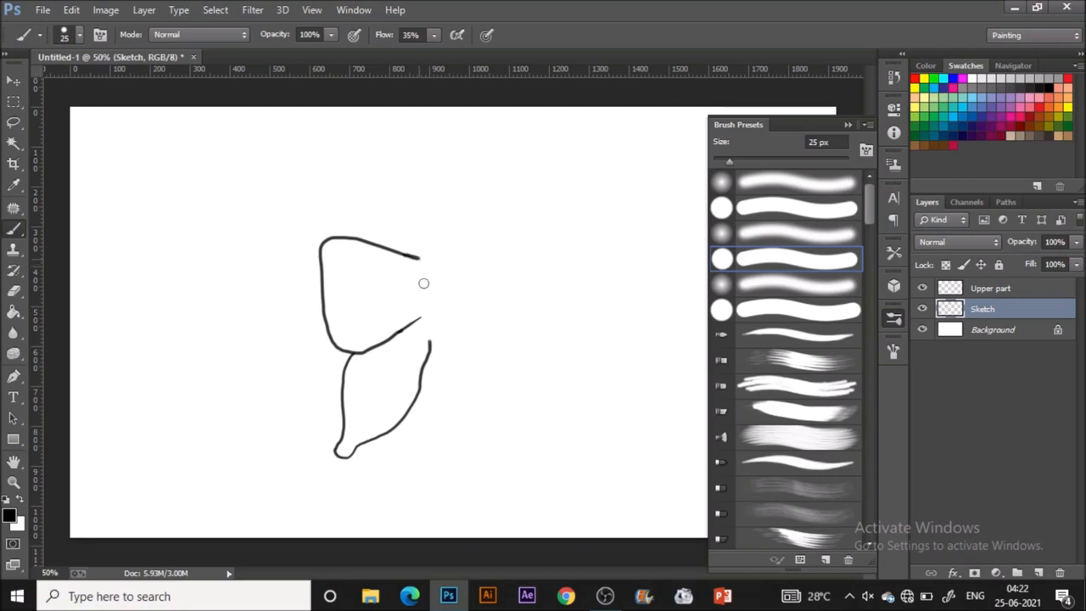
mouse_move(431, 298)
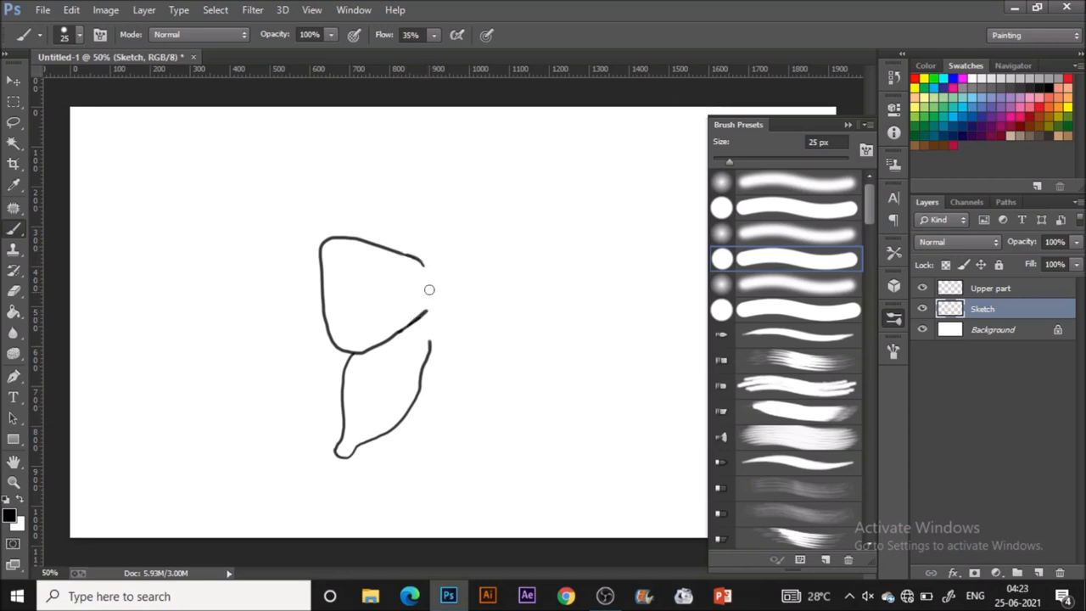
mouse_move(424, 275)
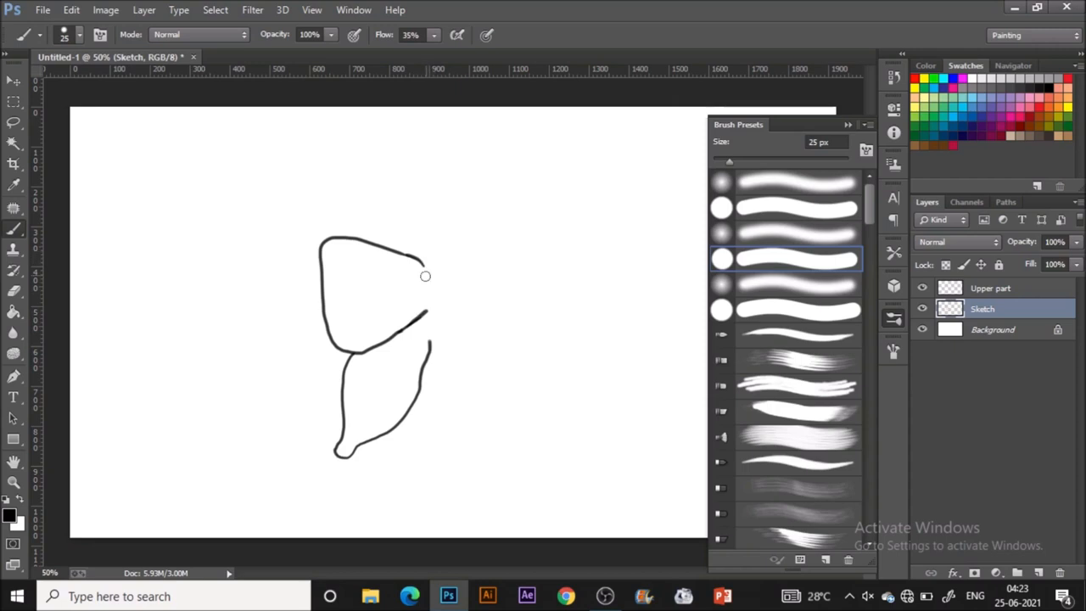
mouse_move(434, 256)
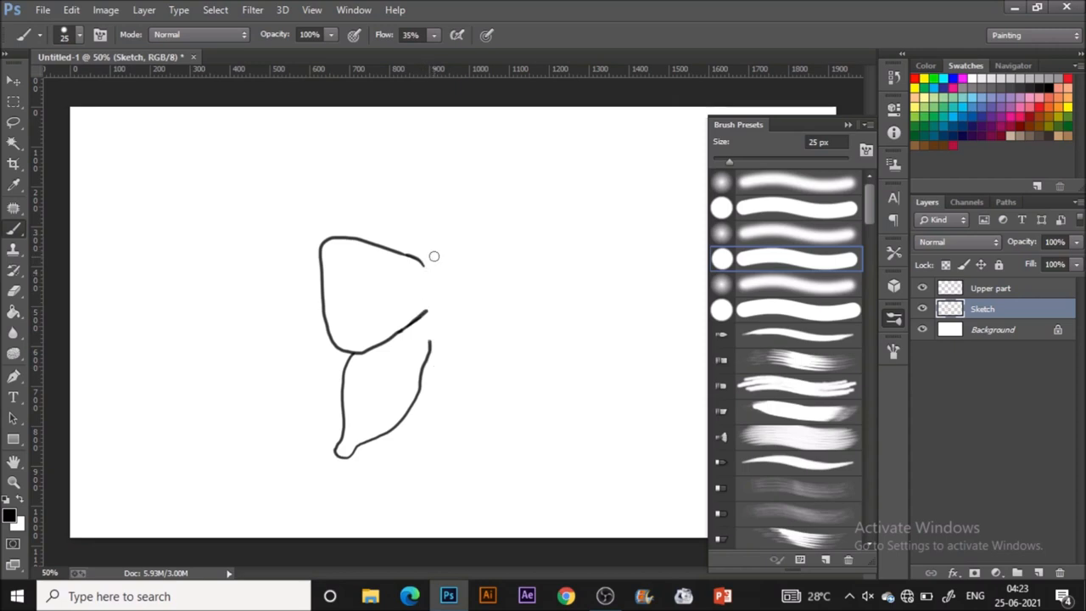
Step: Draw a straight vertical edge along the right side of the wing outlines
drag(425, 254, 438, 374)
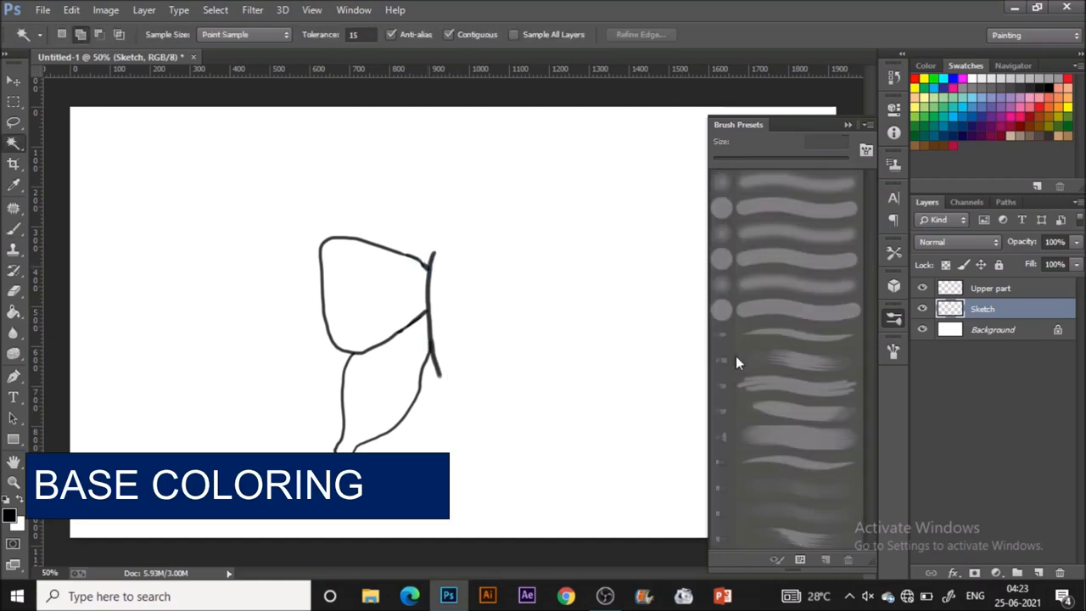
Step: Select and fill the upper wing black, then select the lower wing on the Sketch layer
click(215, 10)
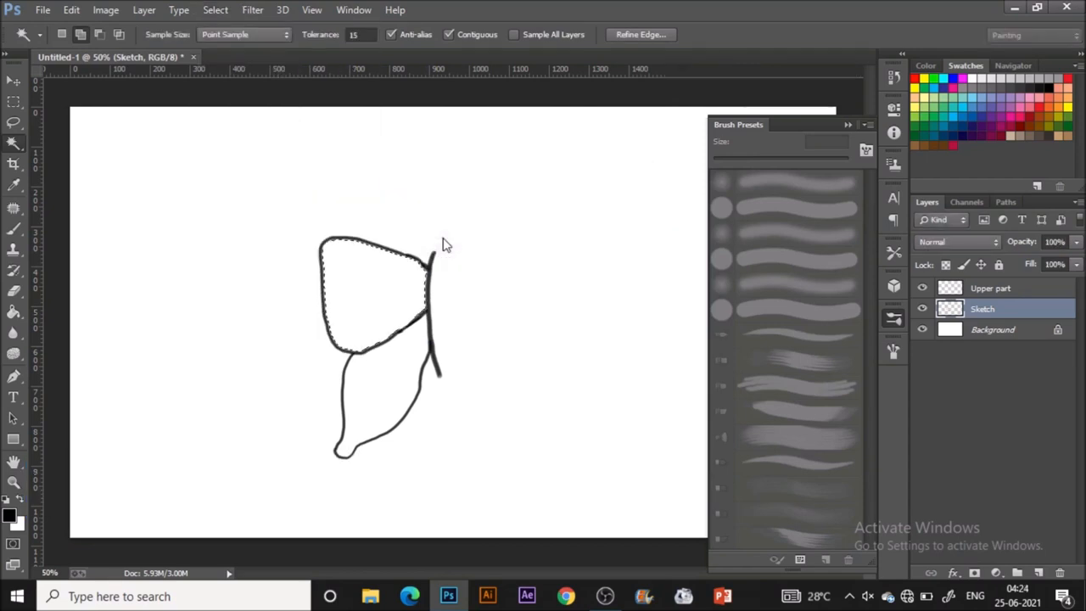
click(997, 288)
text(Lower Part)
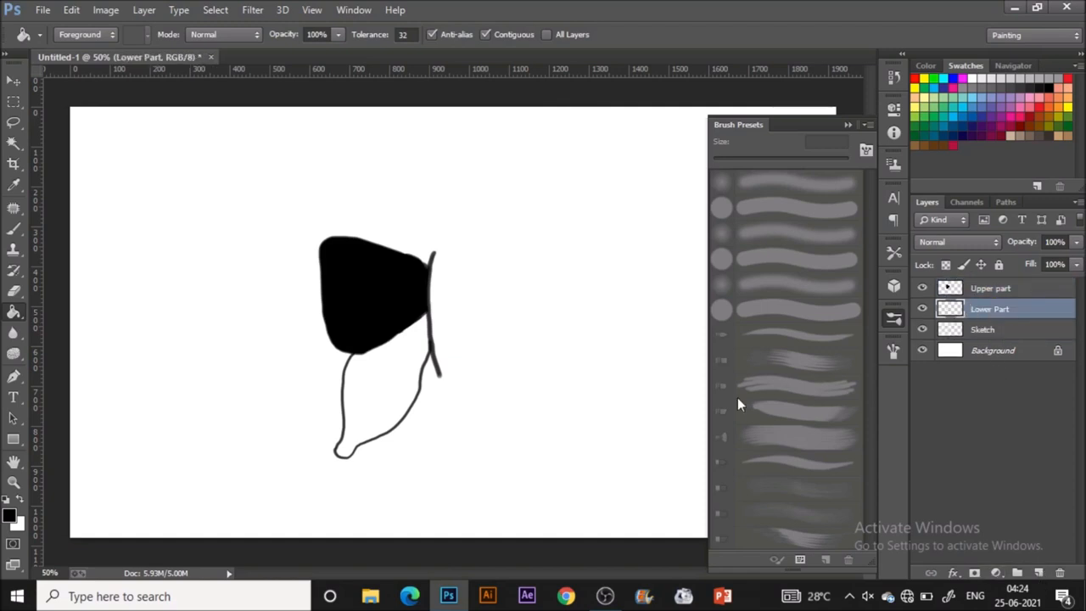
click(985, 329)
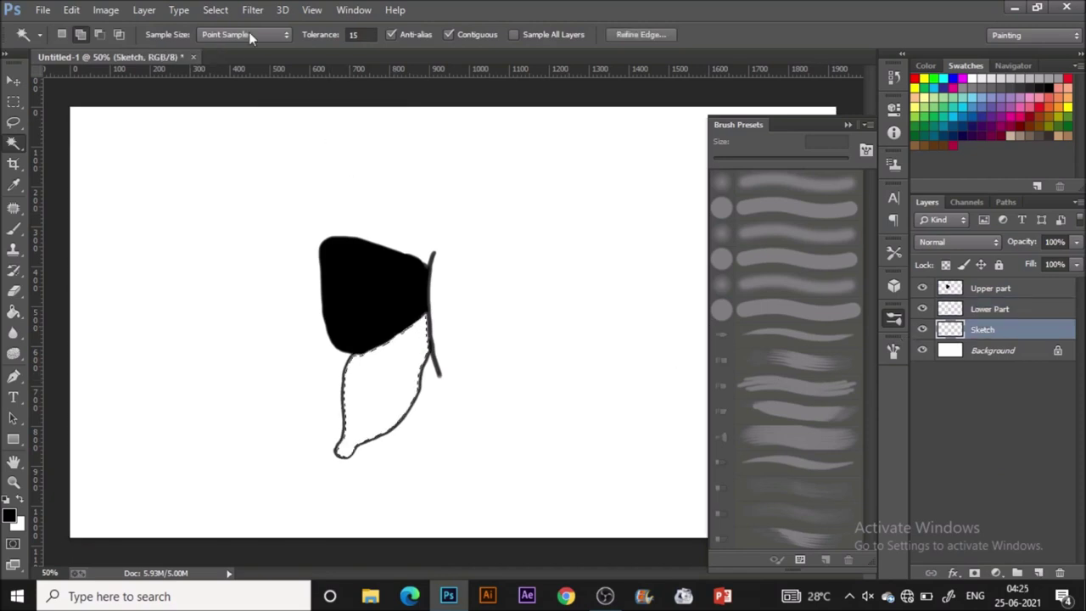
click(216, 11)
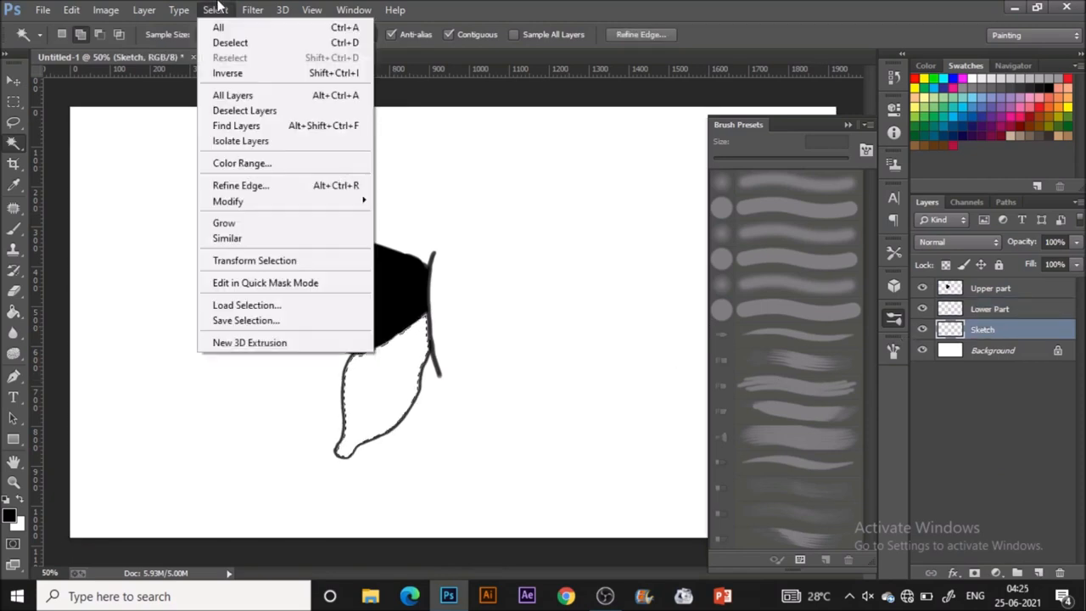
mouse_move(254, 185)
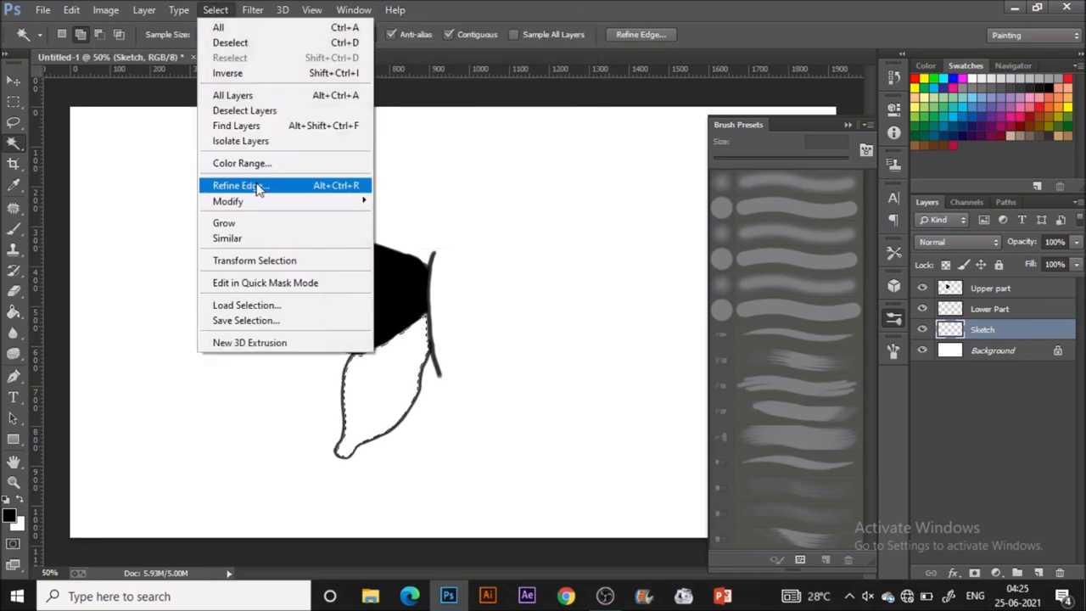
mouse_move(258, 200)
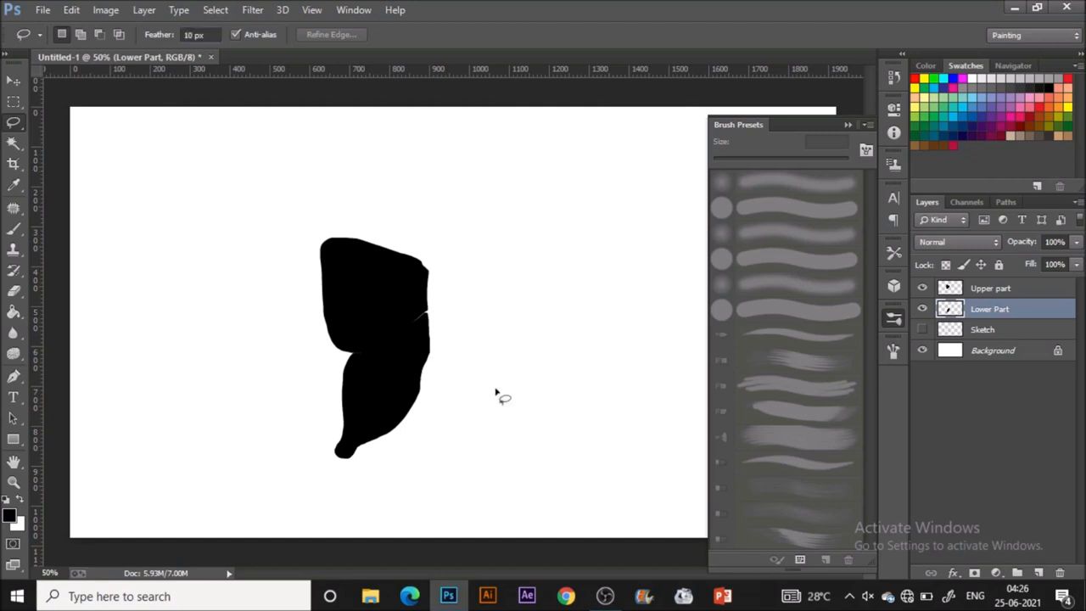
mouse_move(363, 451)
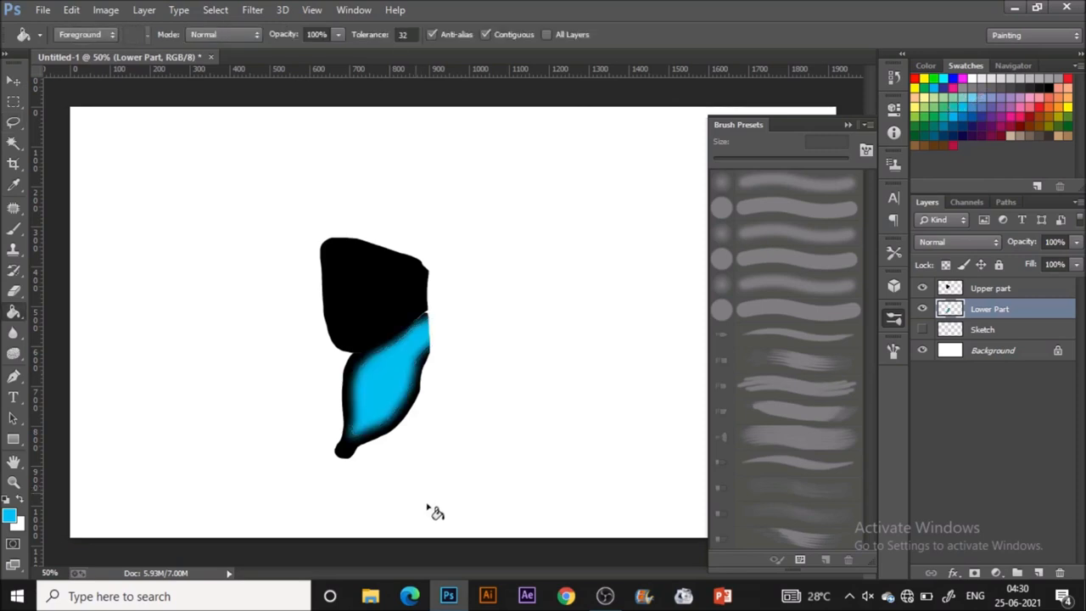
Step: Load the Upper part layer's selection, fill it with blue and deselect
click(991, 286)
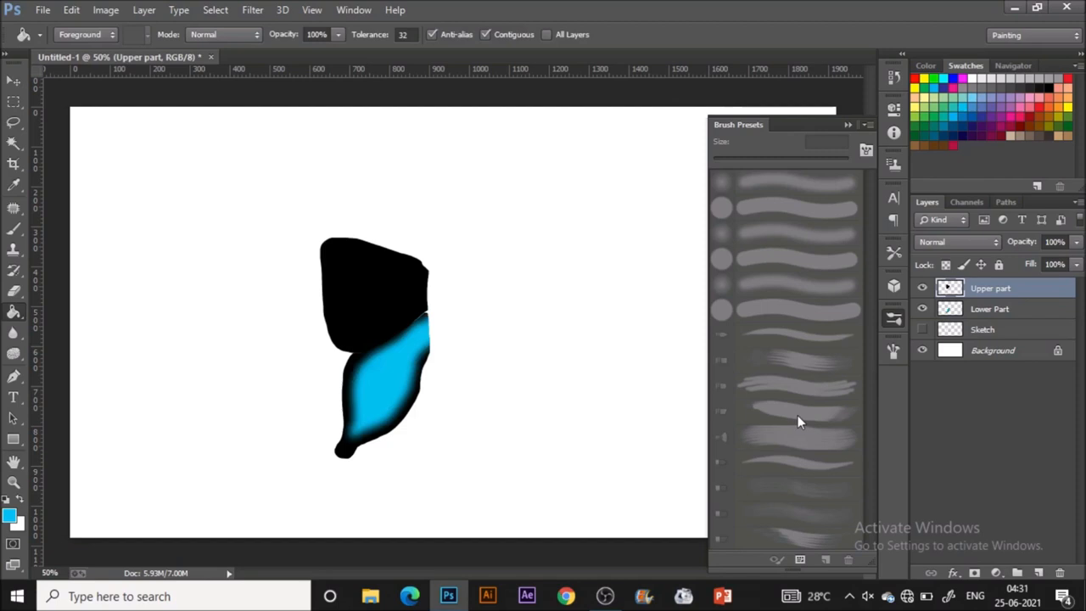
click(11, 129)
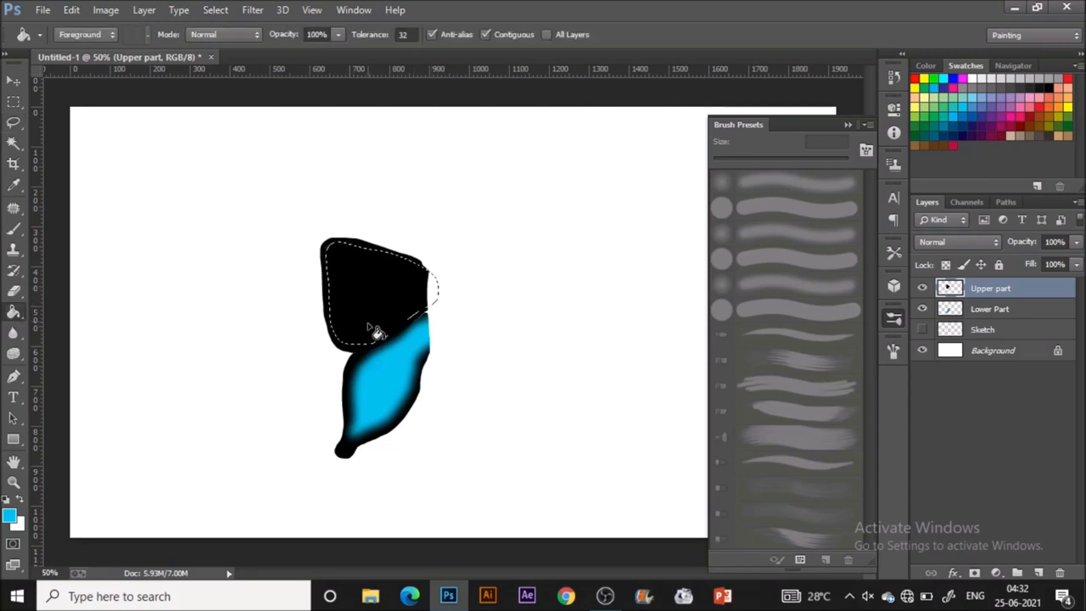
click(373, 325)
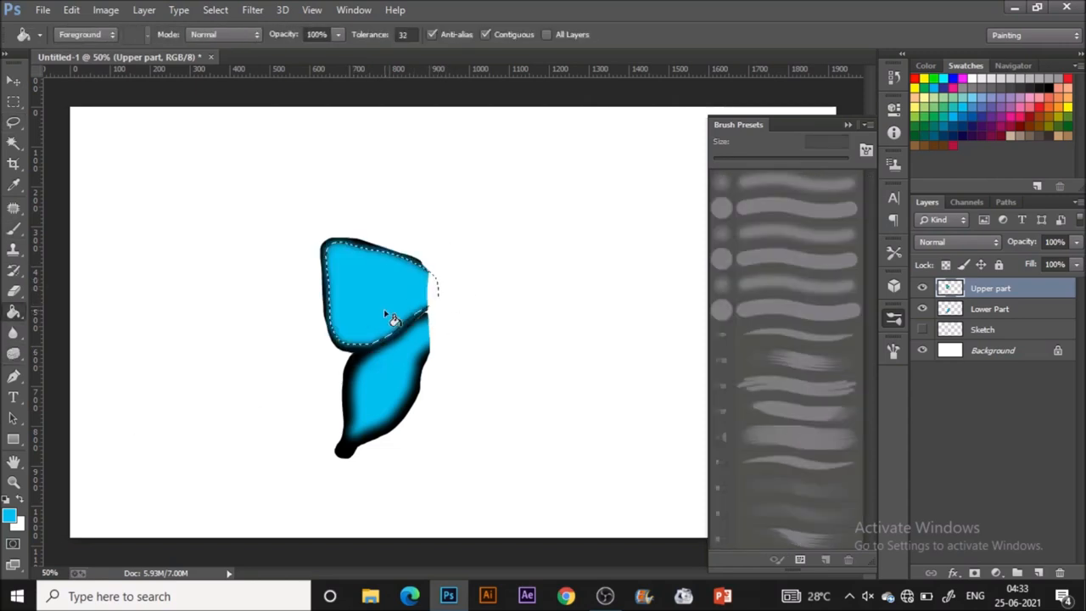
key(Ctrl+D)
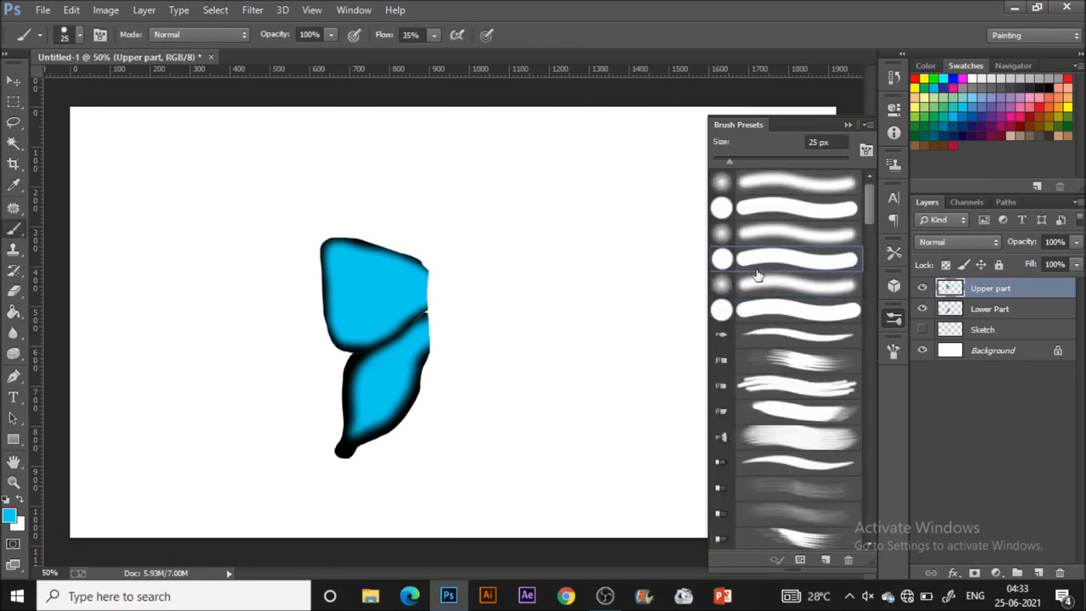
mouse_move(950, 289)
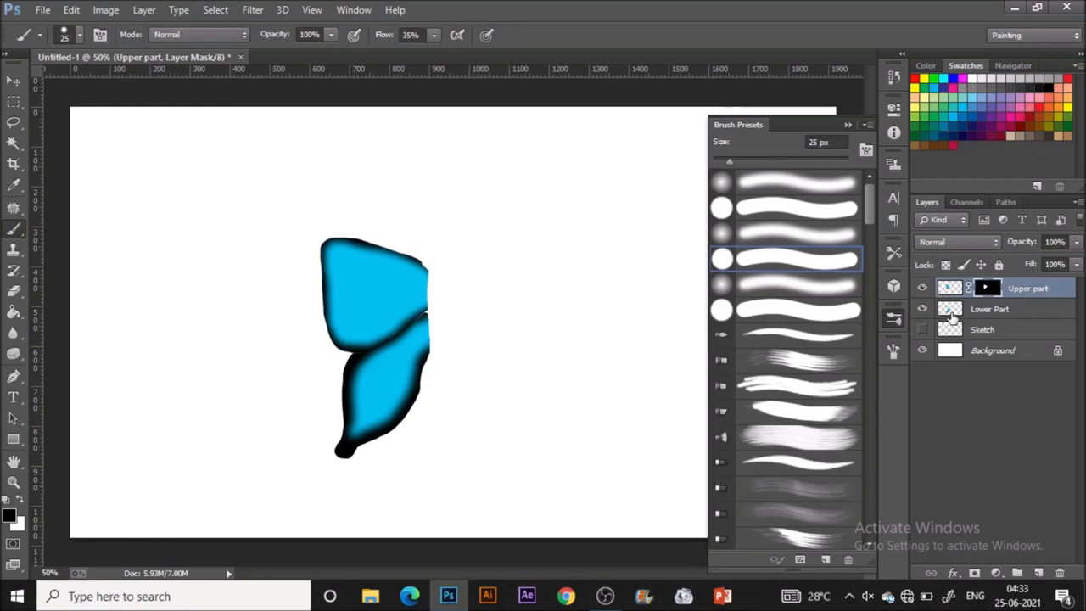
Step: Add a layer mask to the Lower Part layer and return to Upper part
click(999, 309)
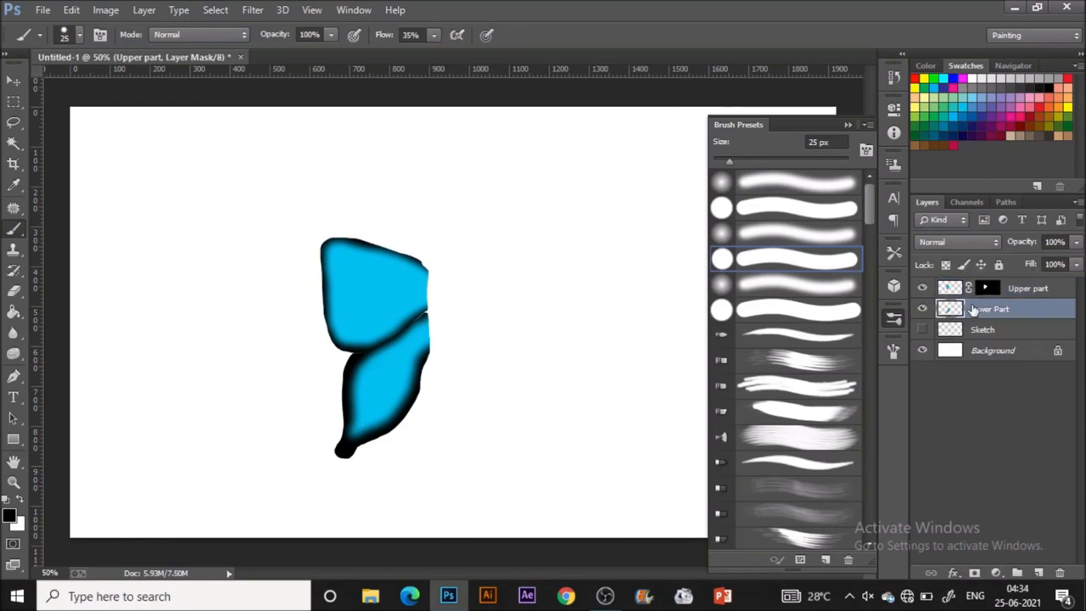
click(998, 309)
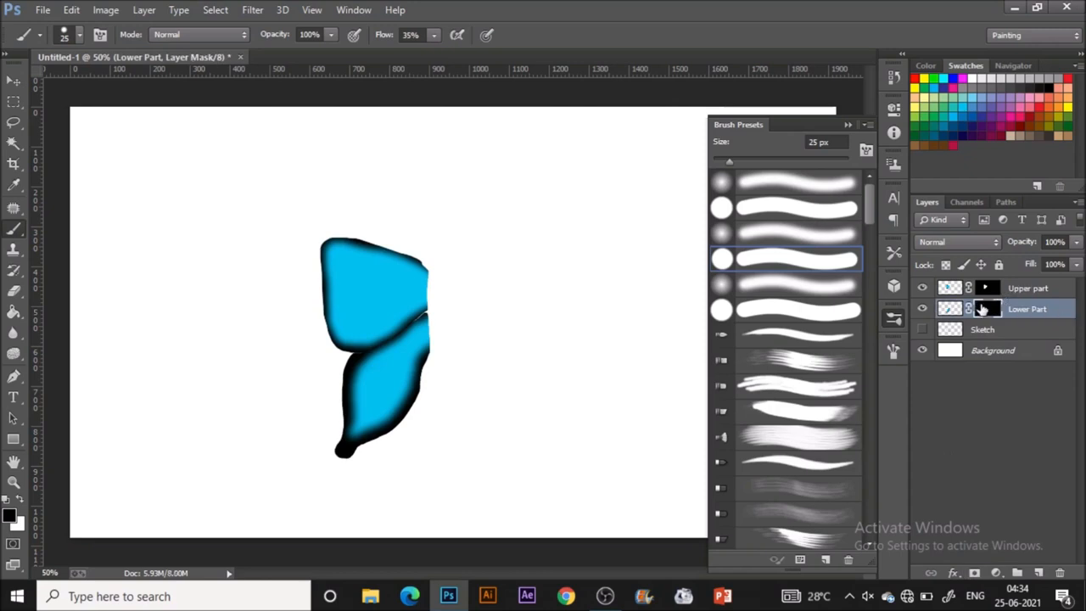
click(1030, 289)
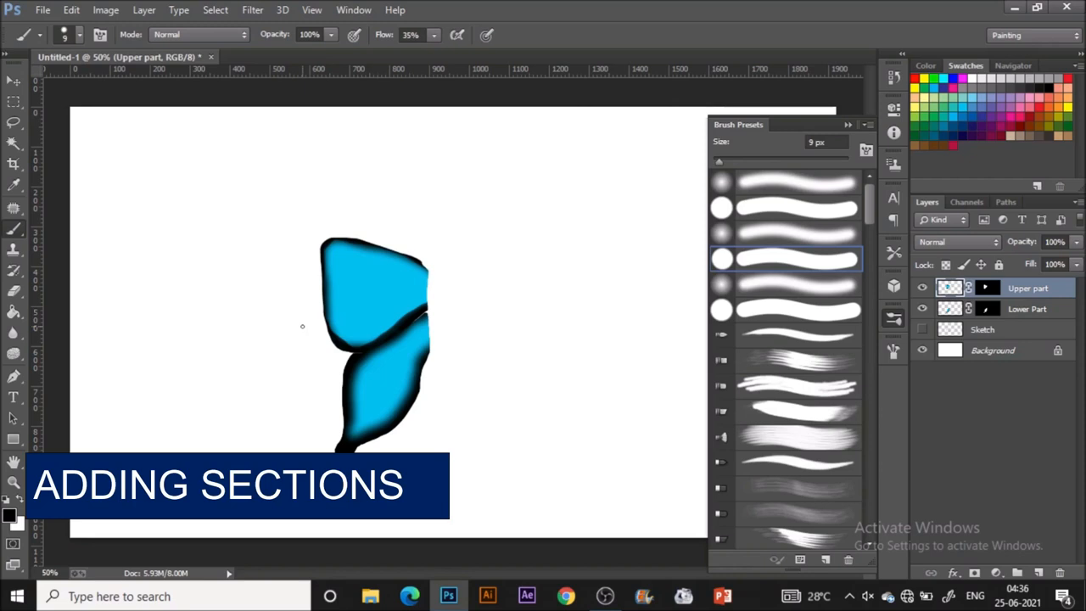
mouse_move(309, 209)
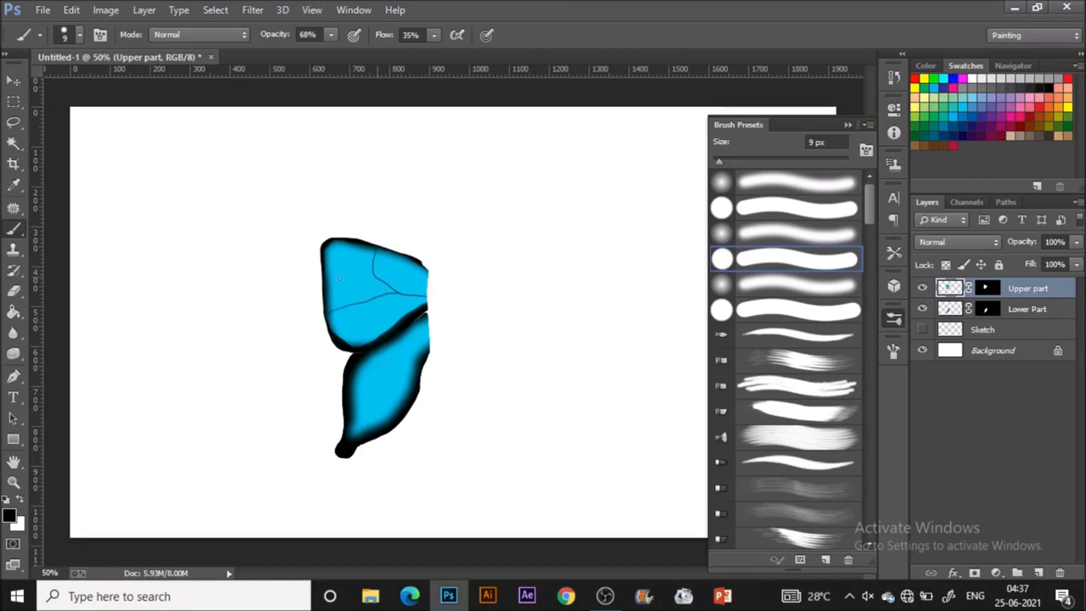
Step: Paint a thin dark vein on the upper wing with a 9 px black brush
drag(340, 254, 382, 289)
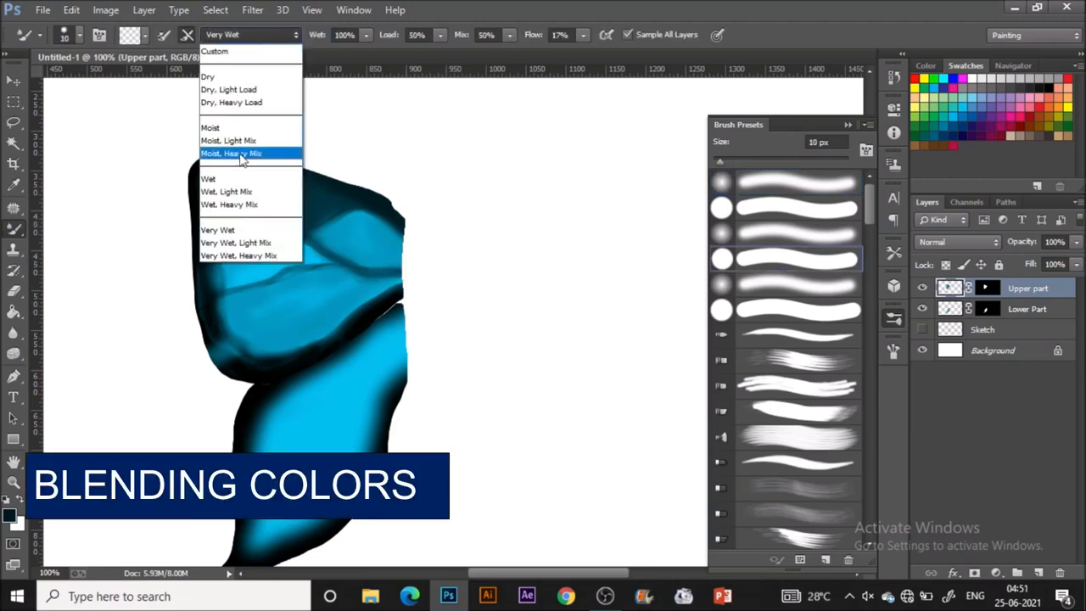
Step: Choose the Moist, Heavy Mix preset for the Mixer Brush to blend the upper wing
click(226, 190)
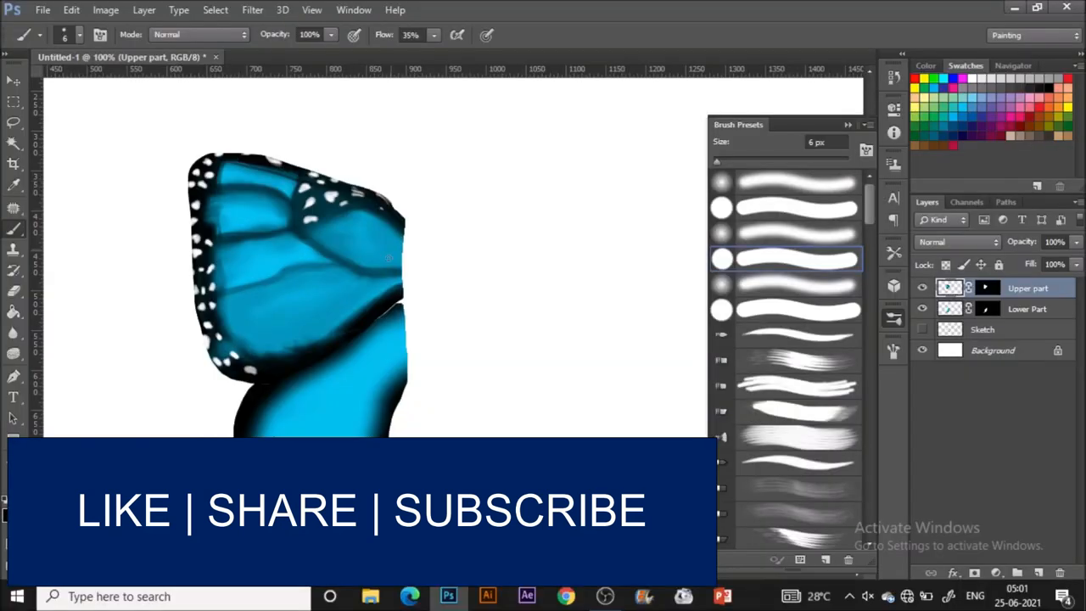
Step: Make the Lower Part layer active for painting
click(1026, 308)
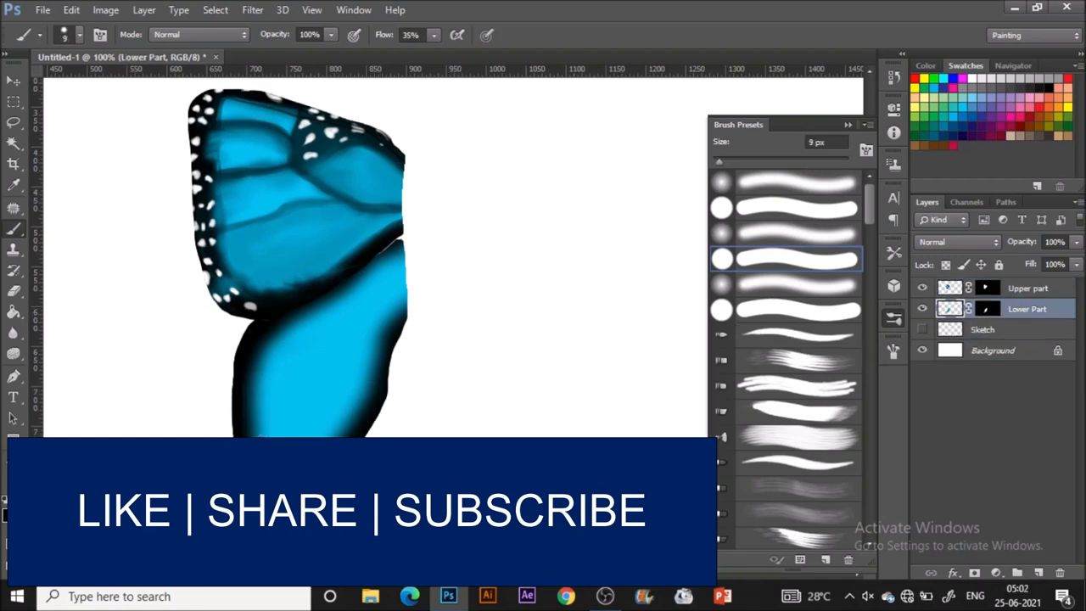
Step: Draw four bold black branching veins across the lower wing
drag(387, 288, 319, 382)
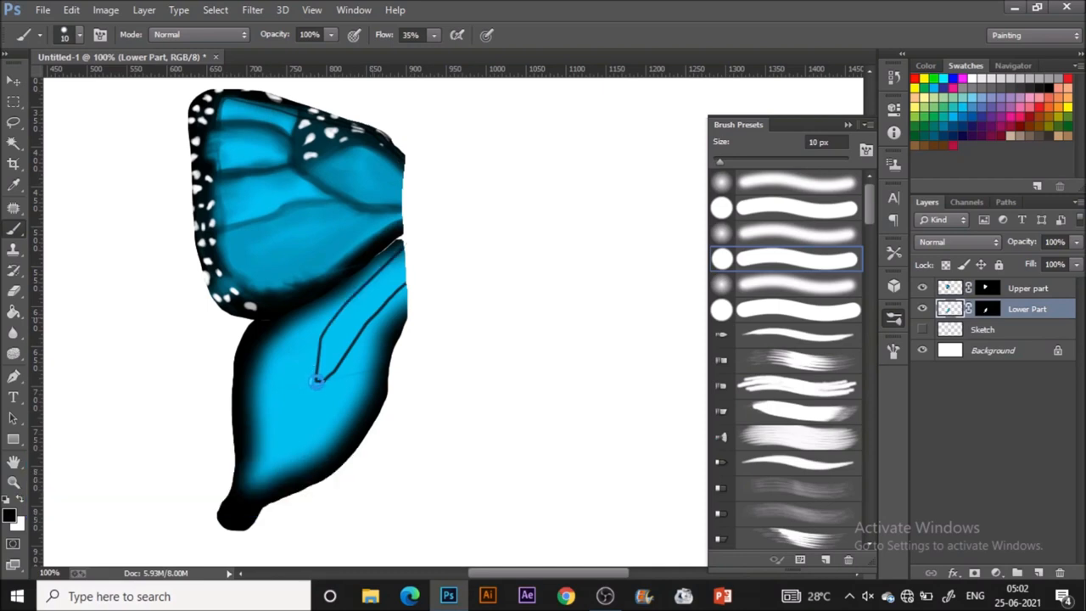
drag(323, 365, 255, 458)
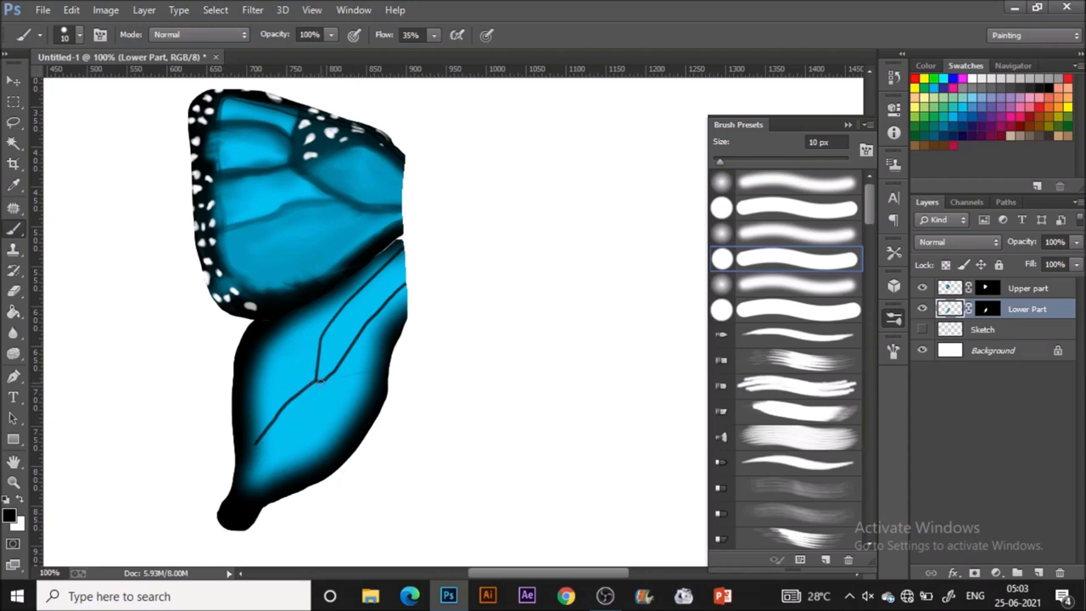
drag(331, 374, 319, 441)
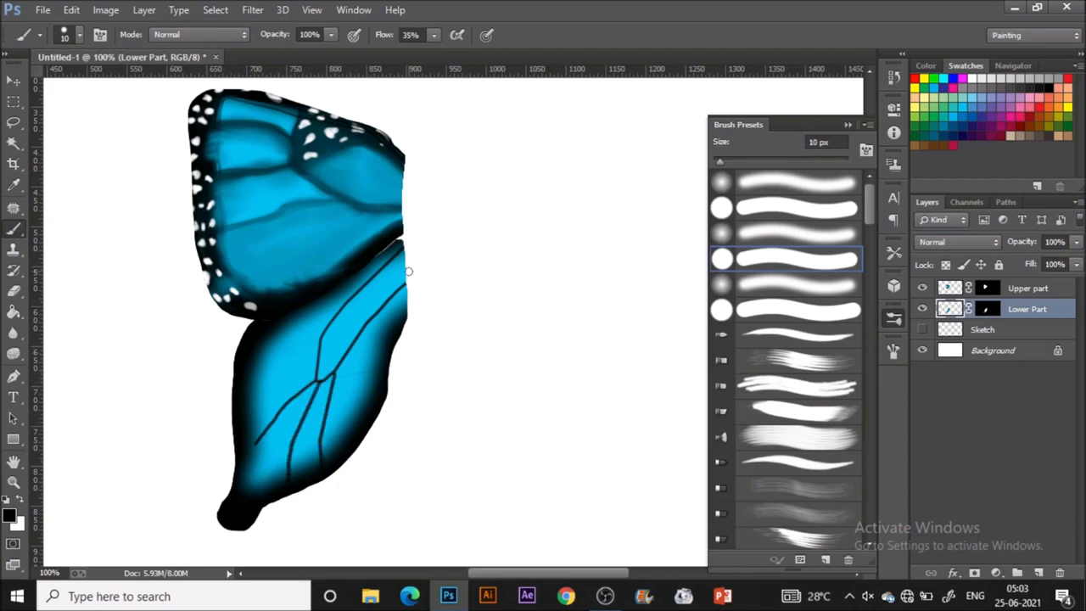
drag(407, 271, 411, 293)
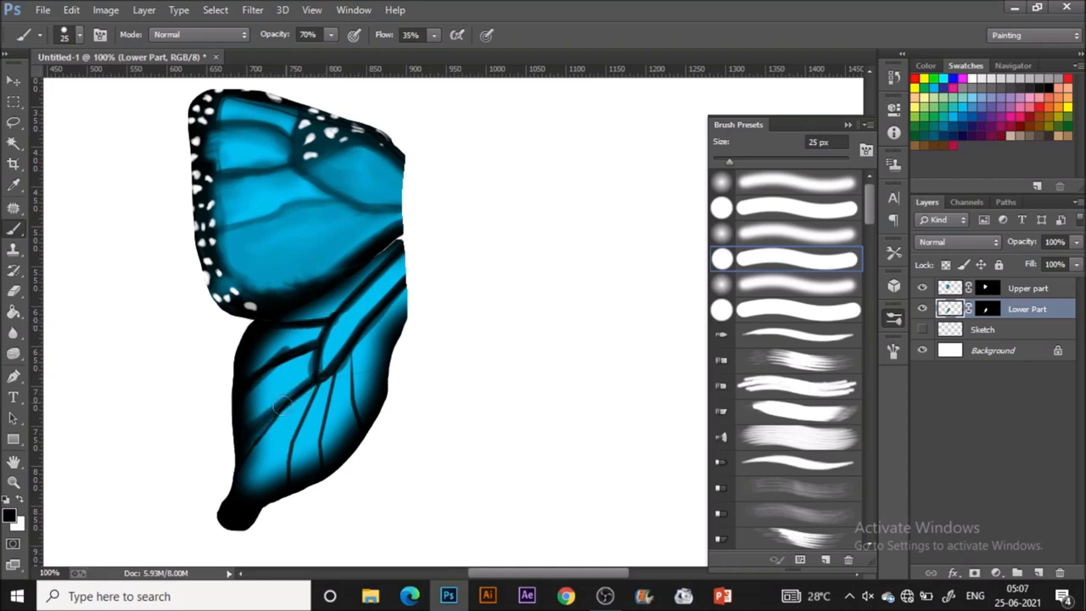
Step: Thicken and darken the black veins on the lower wing
drag(286, 404, 289, 472)
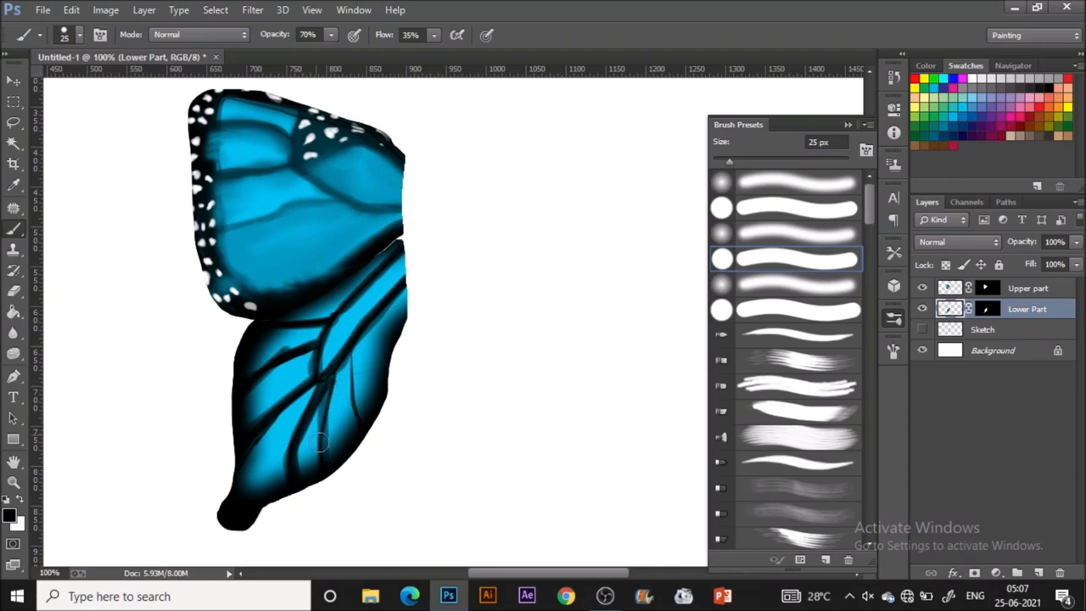
drag(319, 441, 356, 352)
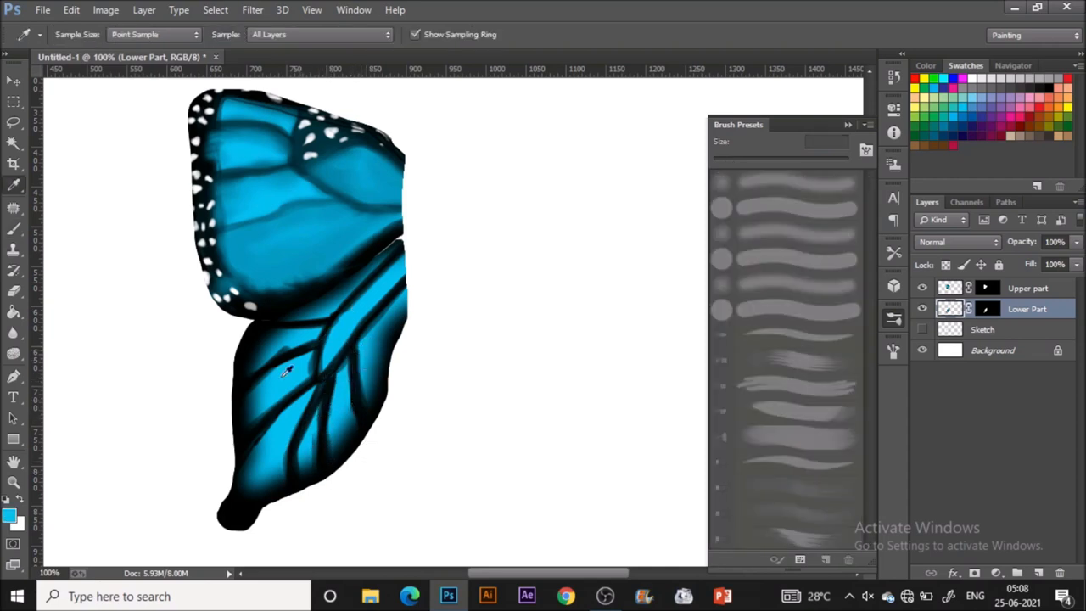
Step: Sample the wing blue, lighten it, and brush light blue highlights beside the lower wing veins
click(12, 512)
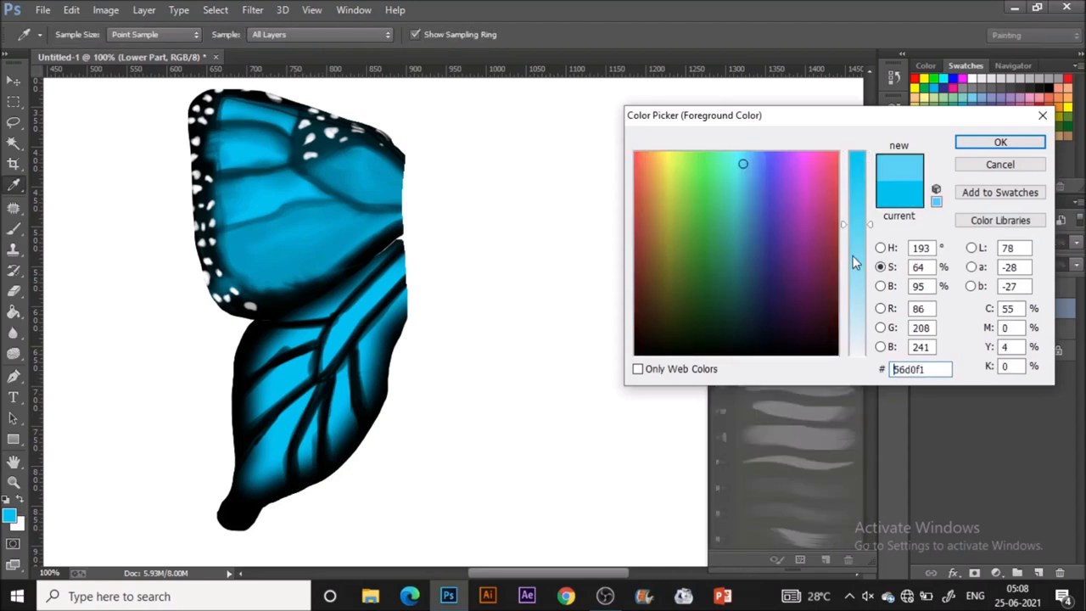
click(998, 142)
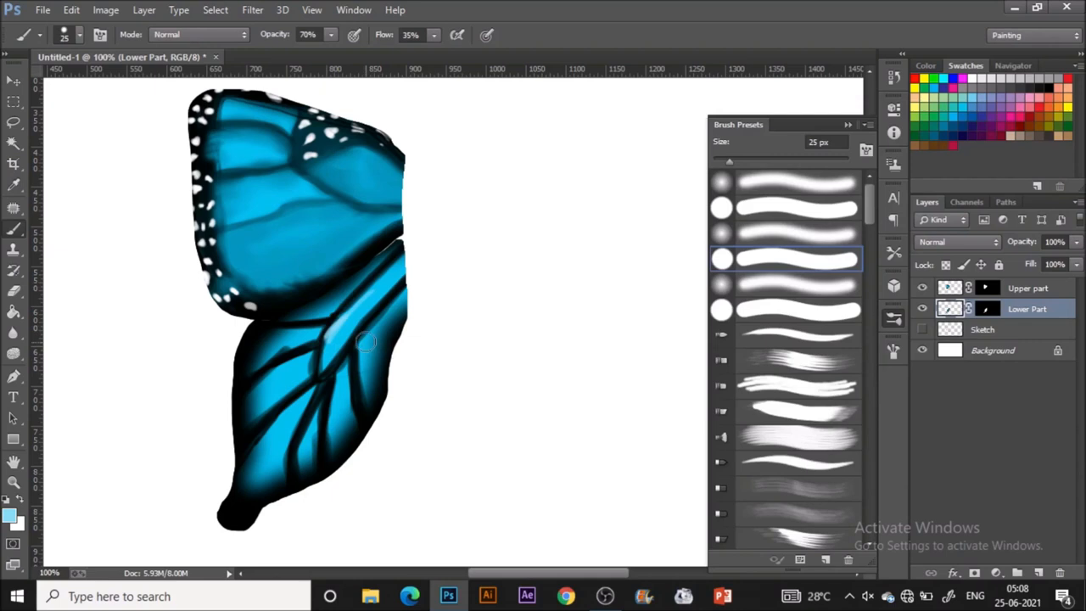
drag(365, 339, 336, 377)
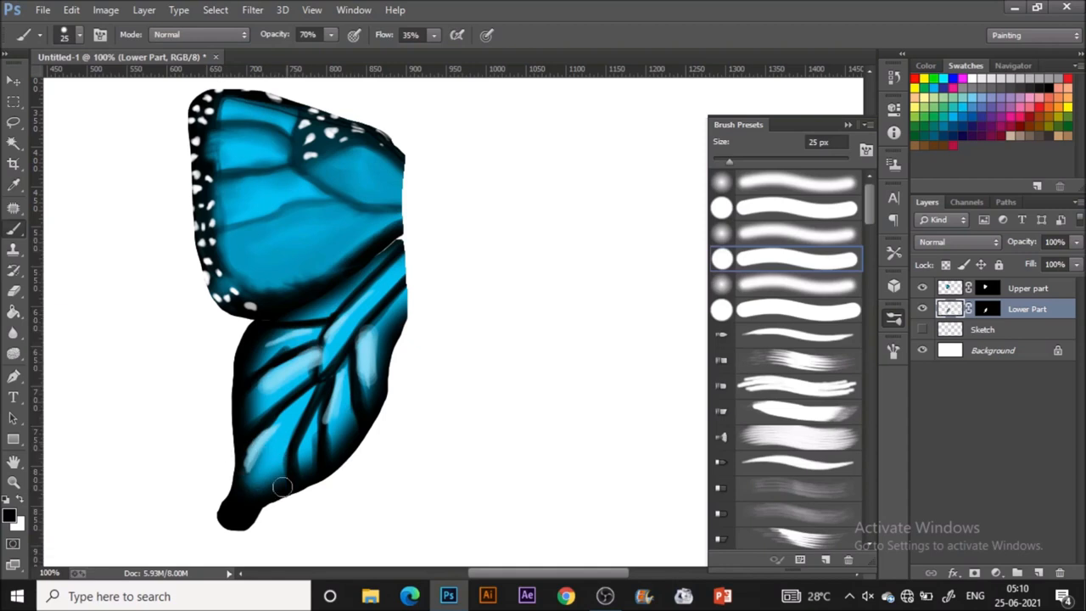
drag(286, 485, 231, 494)
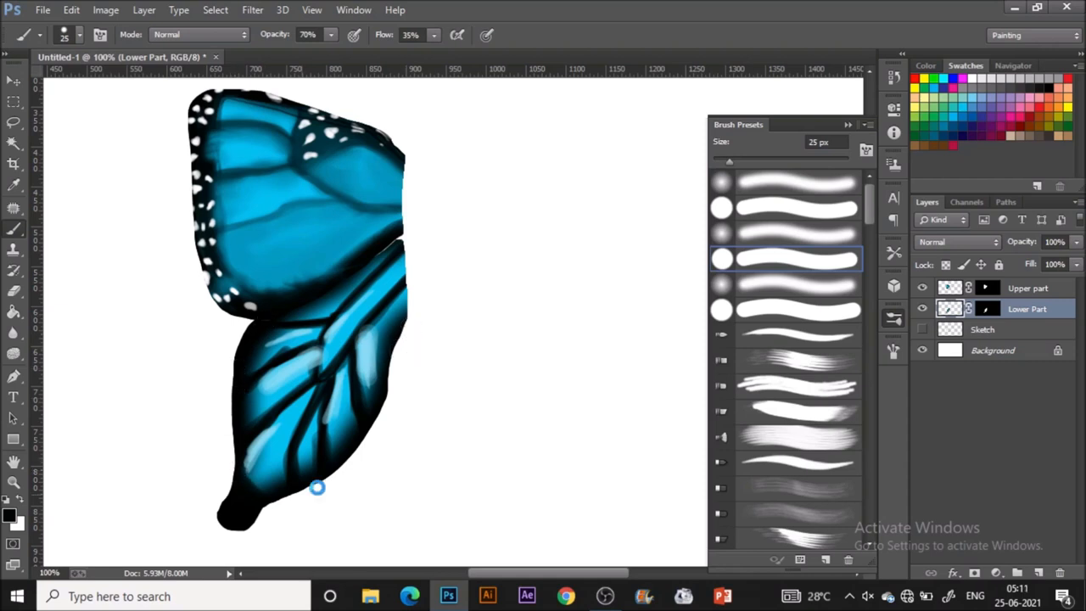
drag(316, 487, 281, 421)
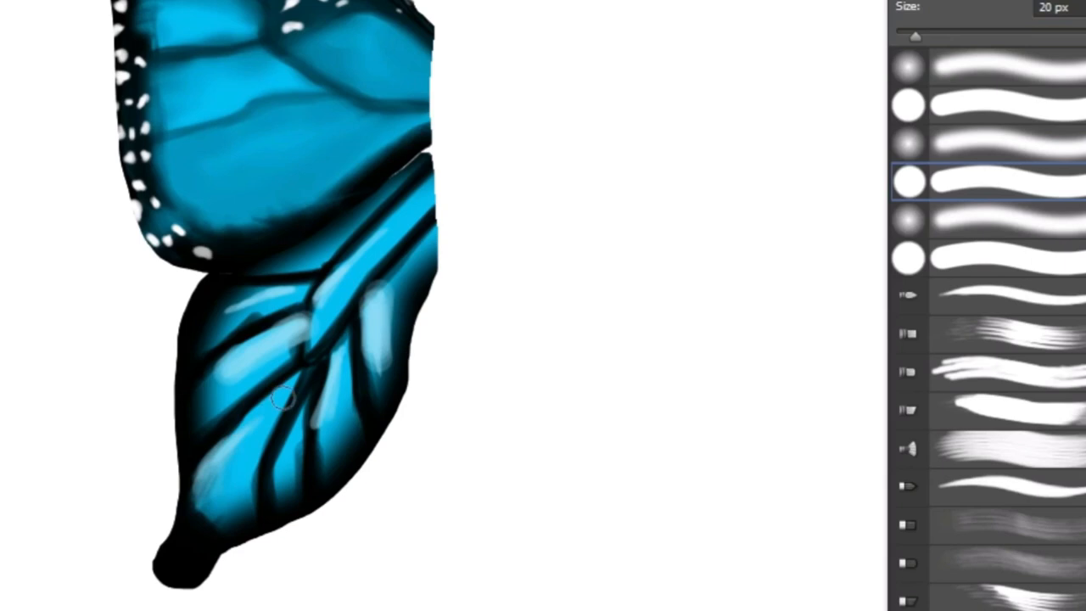
mouse_move(234, 440)
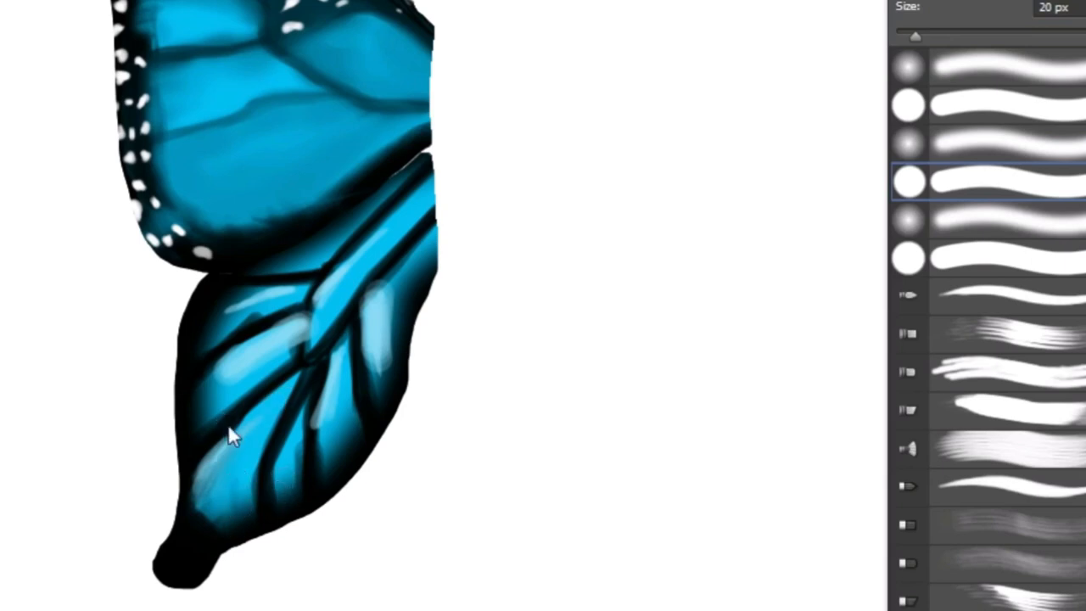
Step: Blend the lower wing's blues with the Mixer Brush using a soft round preset
click(908, 145)
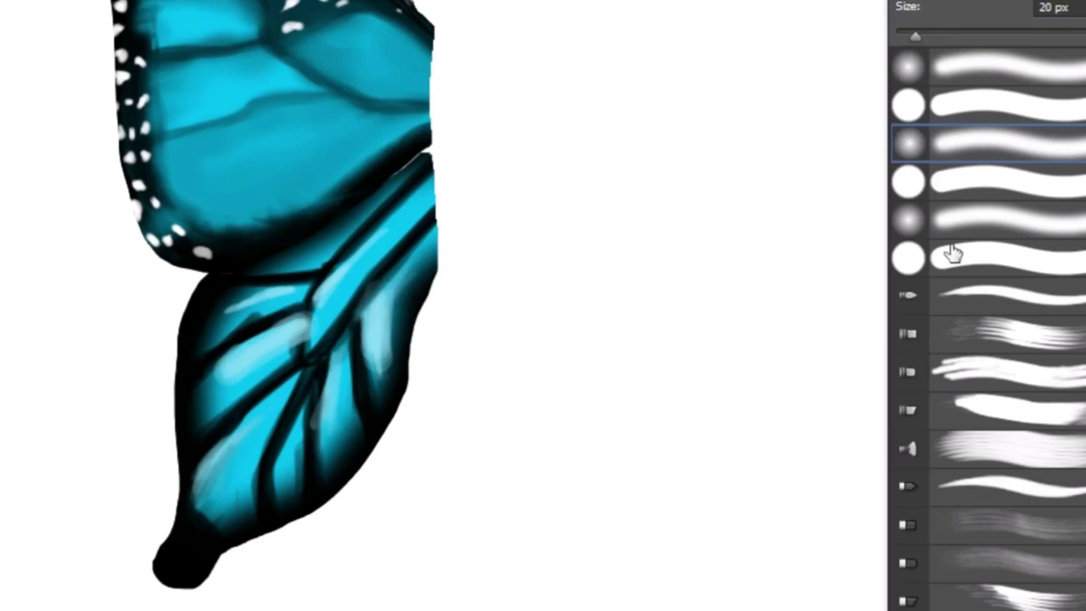
click(970, 180)
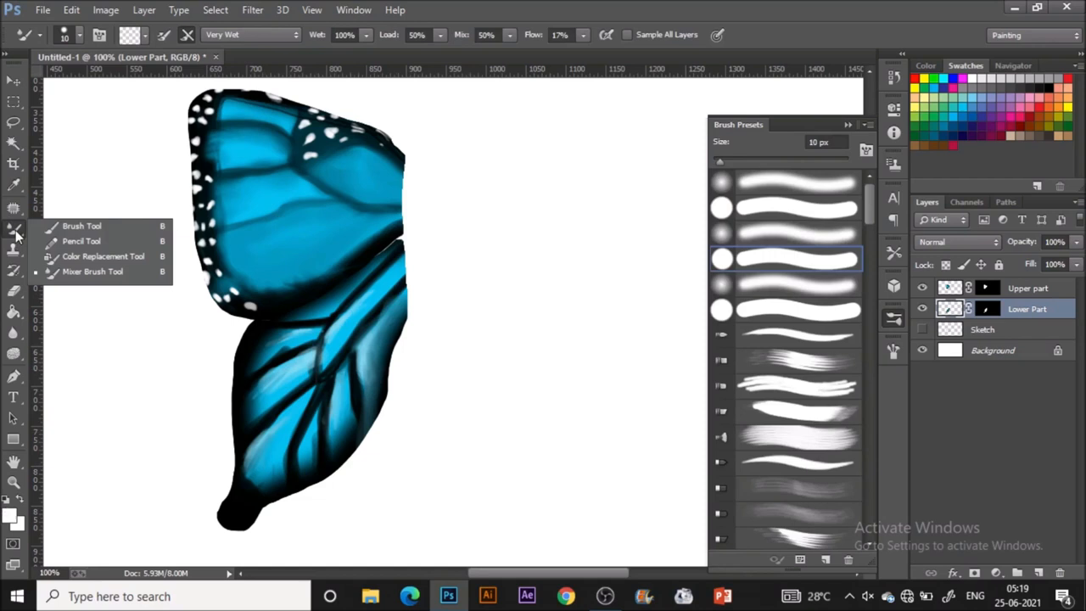
Step: Switch to the Brush Tool to paint white dots along the lower wing's border
click(81, 225)
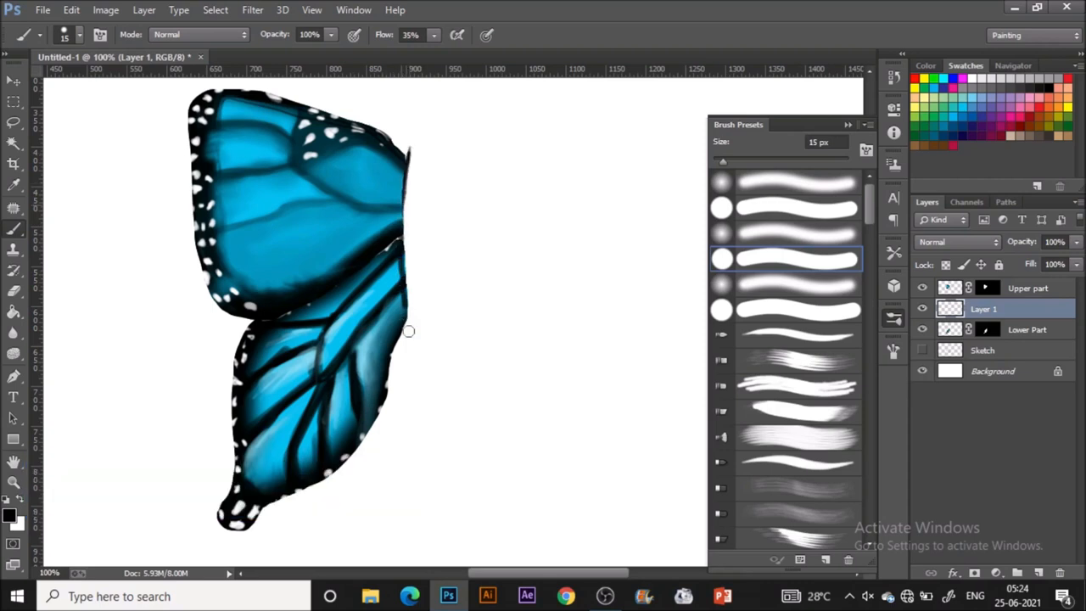
Step: Draw the long body edge and close its top on Layer 1 beside the wings
drag(407, 156, 415, 356)
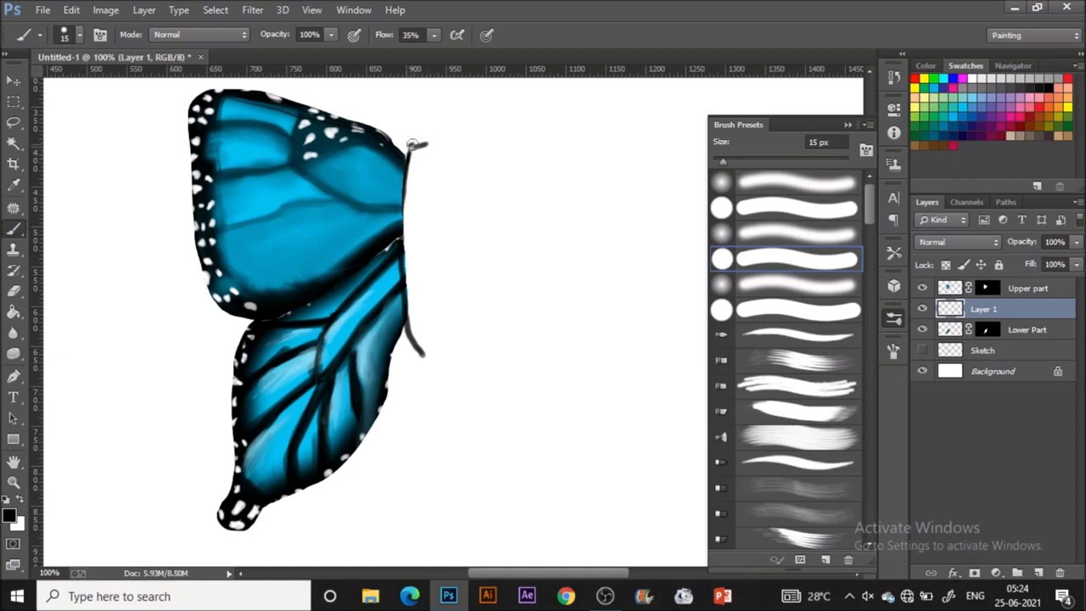
mouse_move(429, 125)
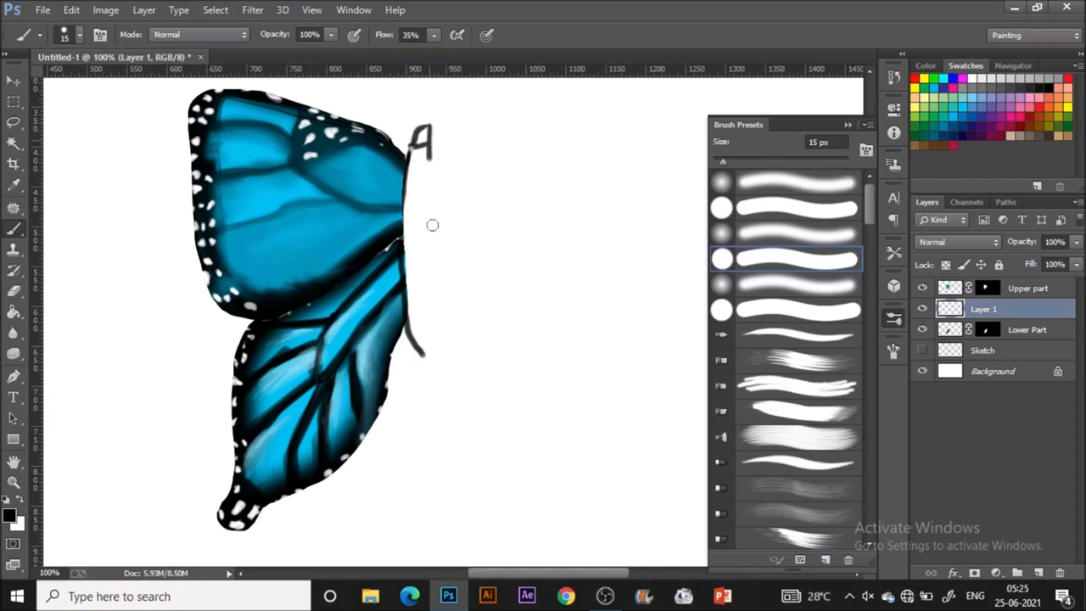
drag(415, 135, 424, 365)
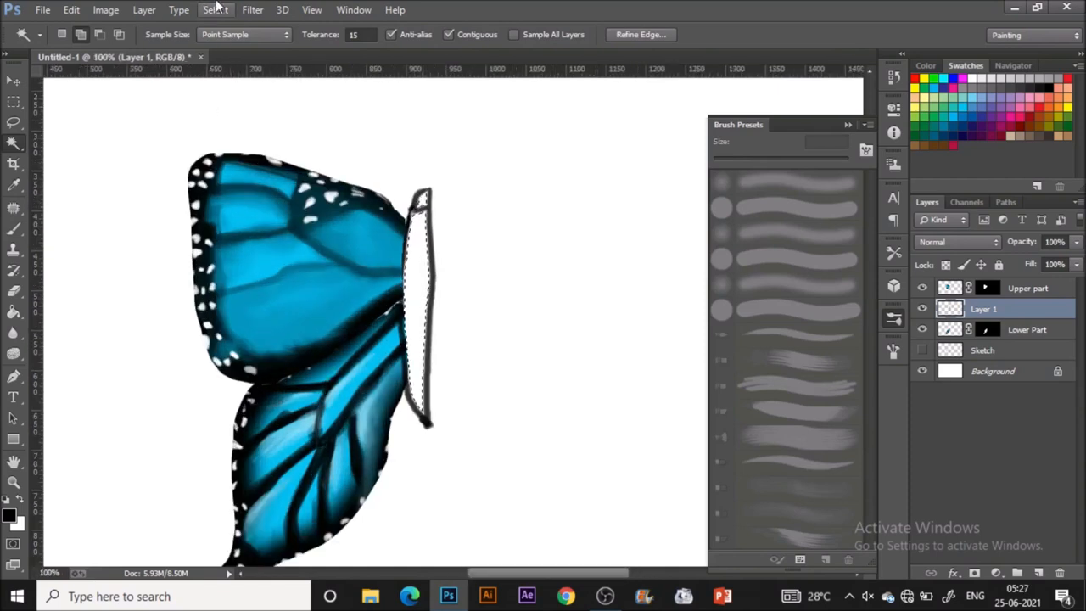
Step: Expand the body selection and paint it solid black with the Brush Tool
click(214, 10)
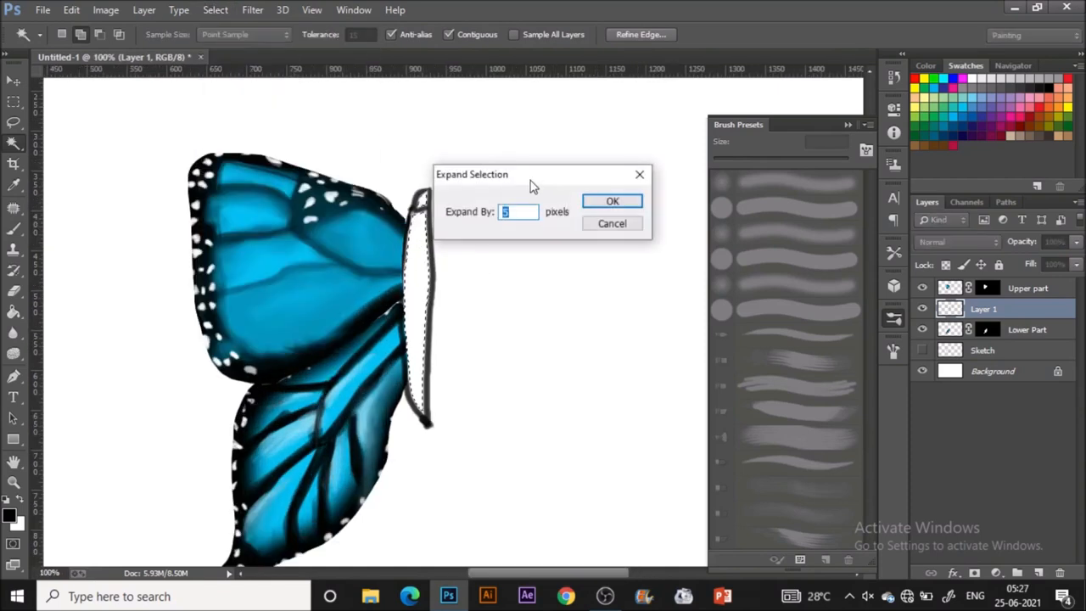
click(613, 200)
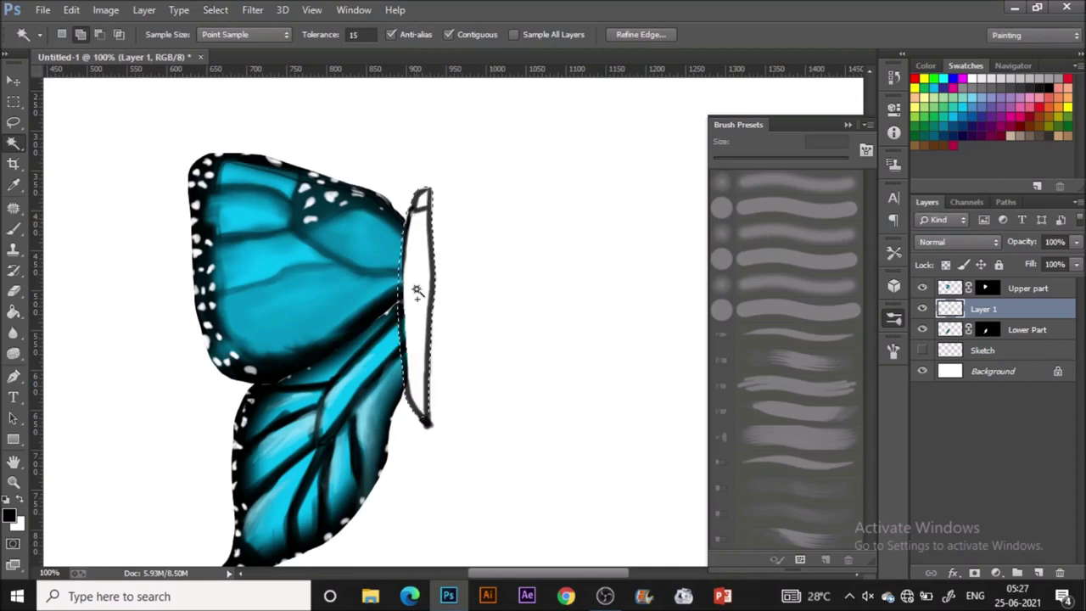
click(421, 292)
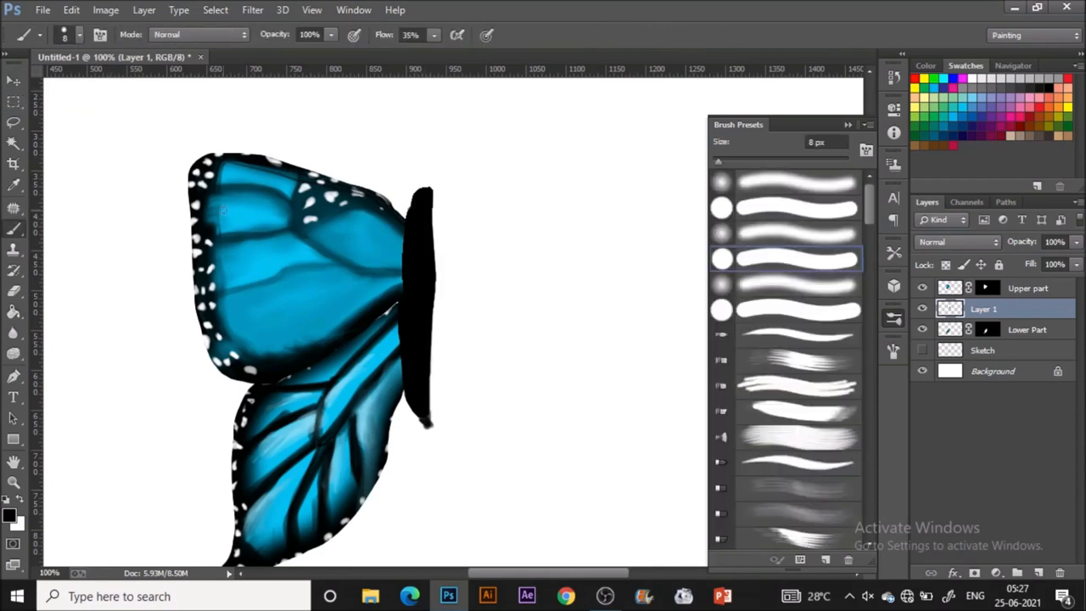
click(411, 34)
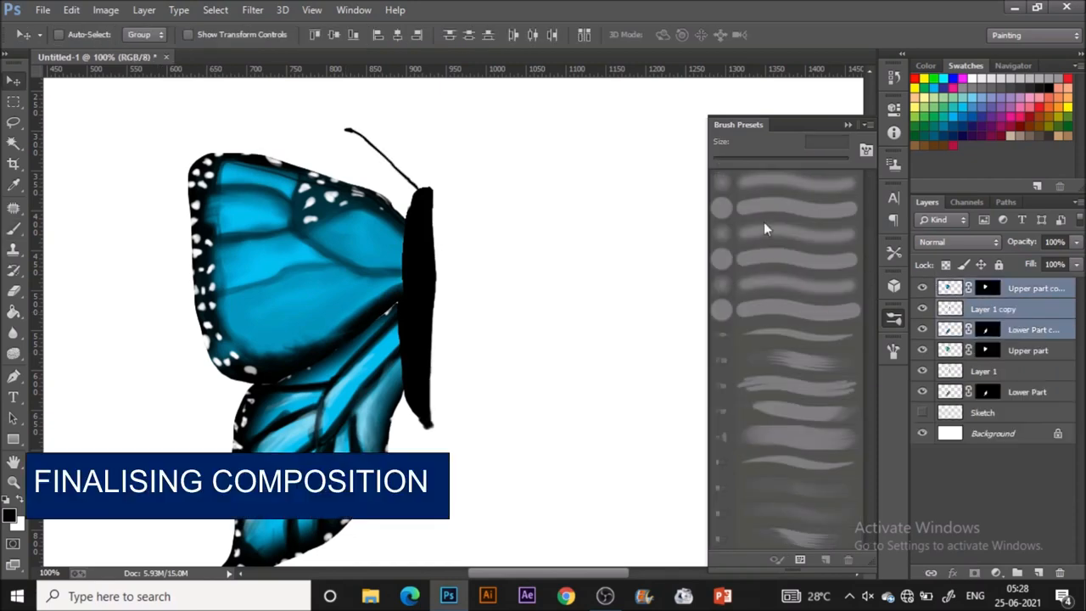
mouse_move(71, 10)
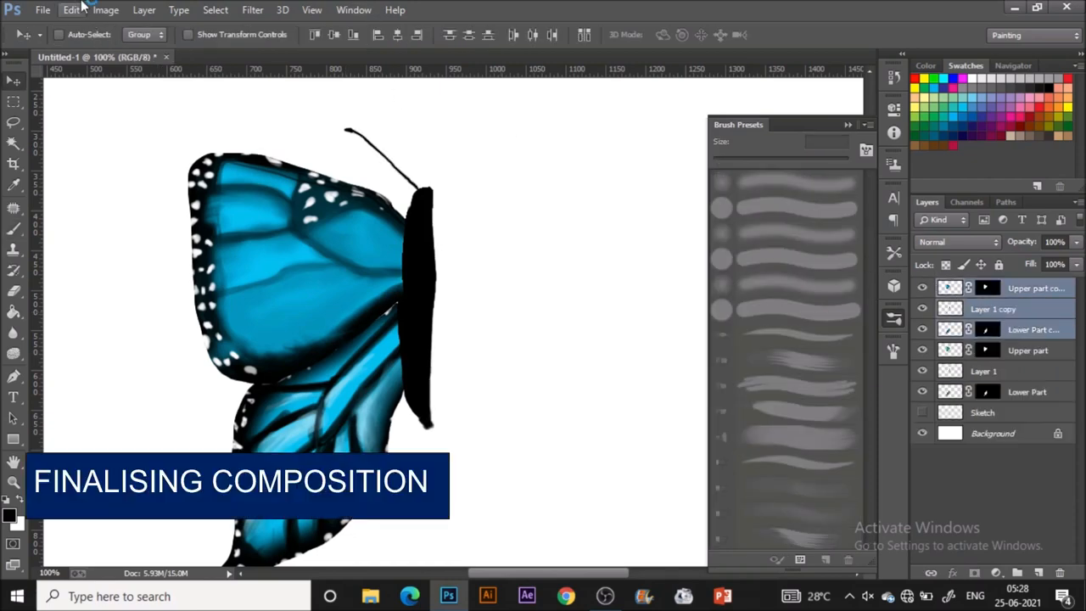
Step: Duplicate and flip the wing and body layers to mirror the butterfly
click(71, 10)
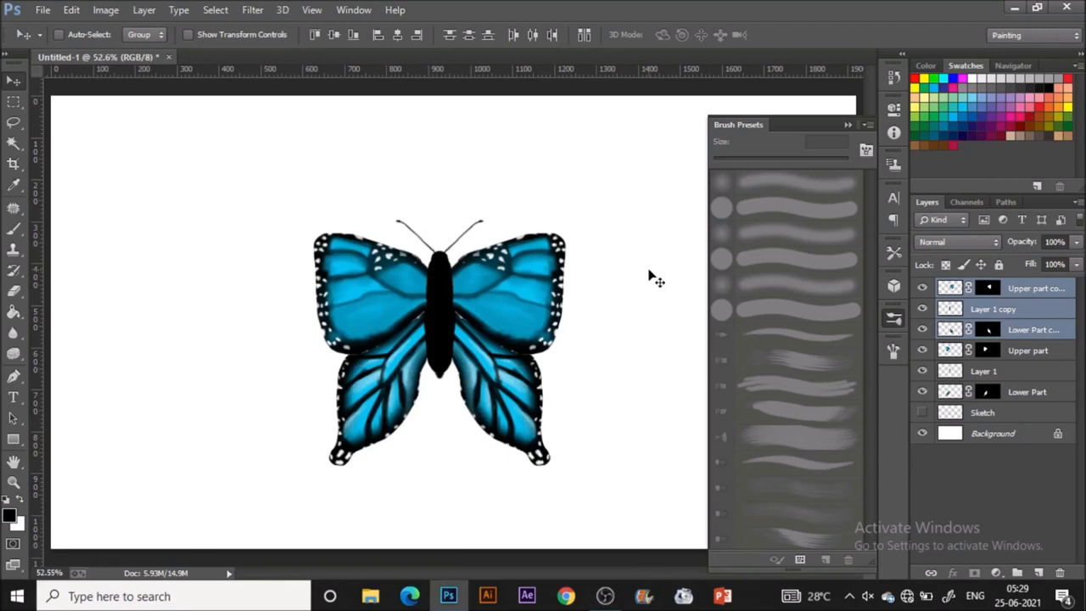
mouse_move(1039, 387)
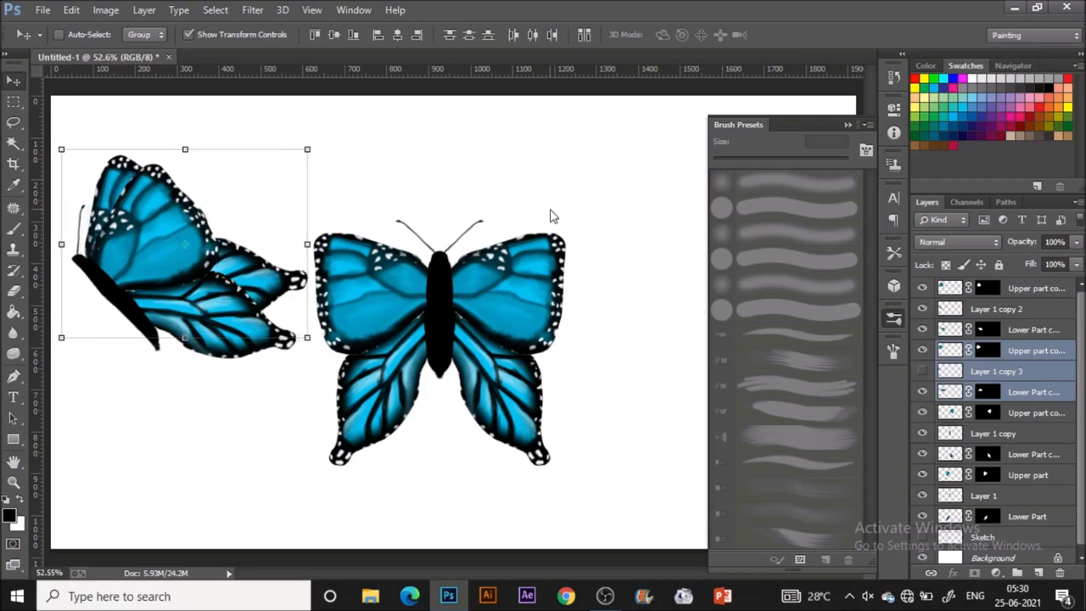
Step: Duplicate the butterfly layers and transform them into a tilted side-view copy
click(1034, 330)
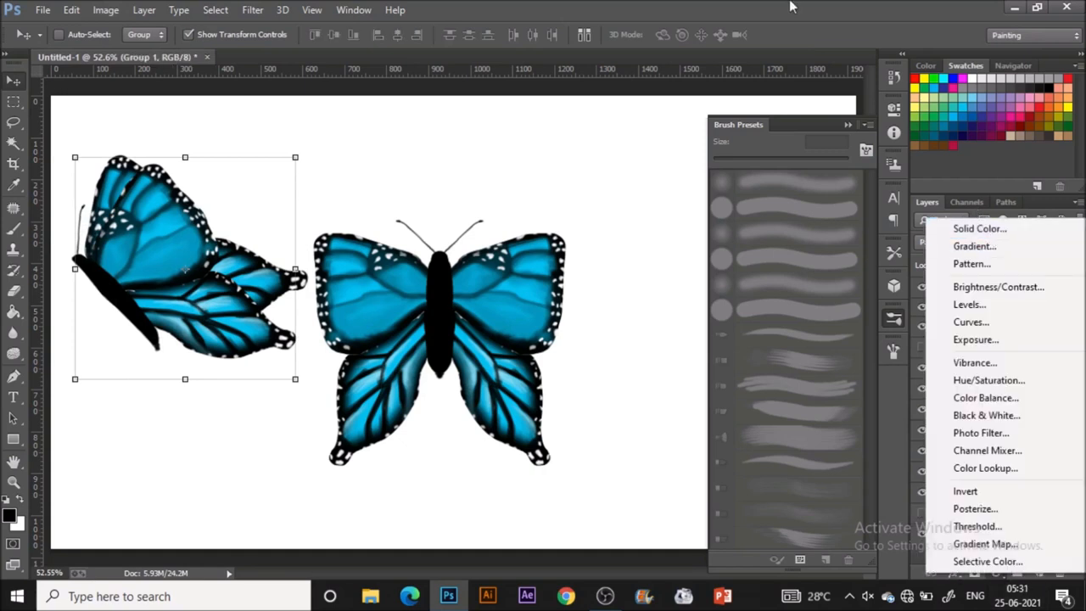
click(105, 10)
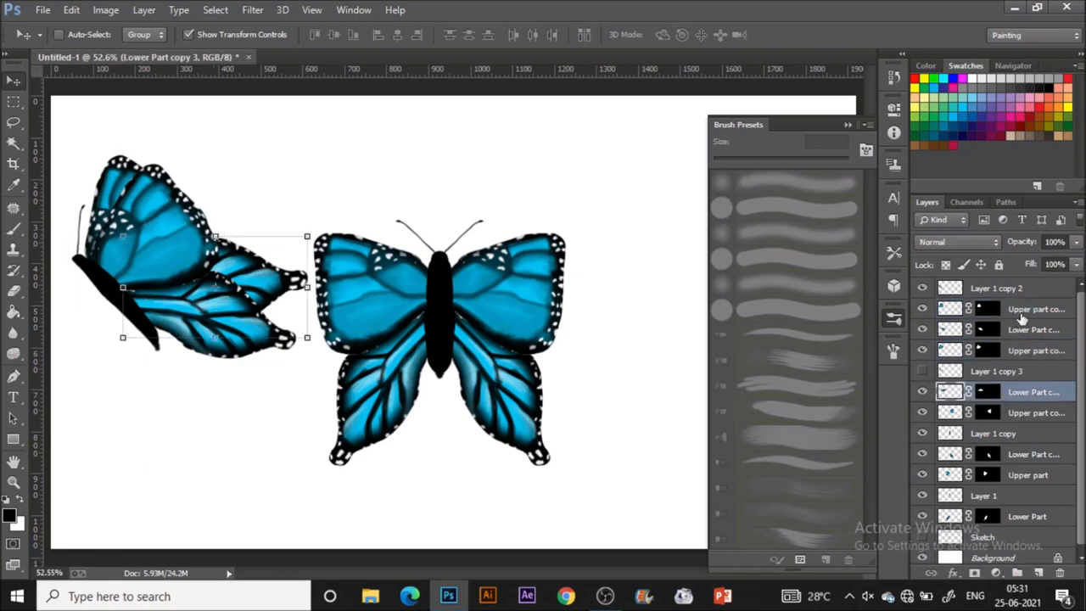
Step: Select the copy's wing layers and add a Black & White adjustment to turn a wing grey
click(1035, 308)
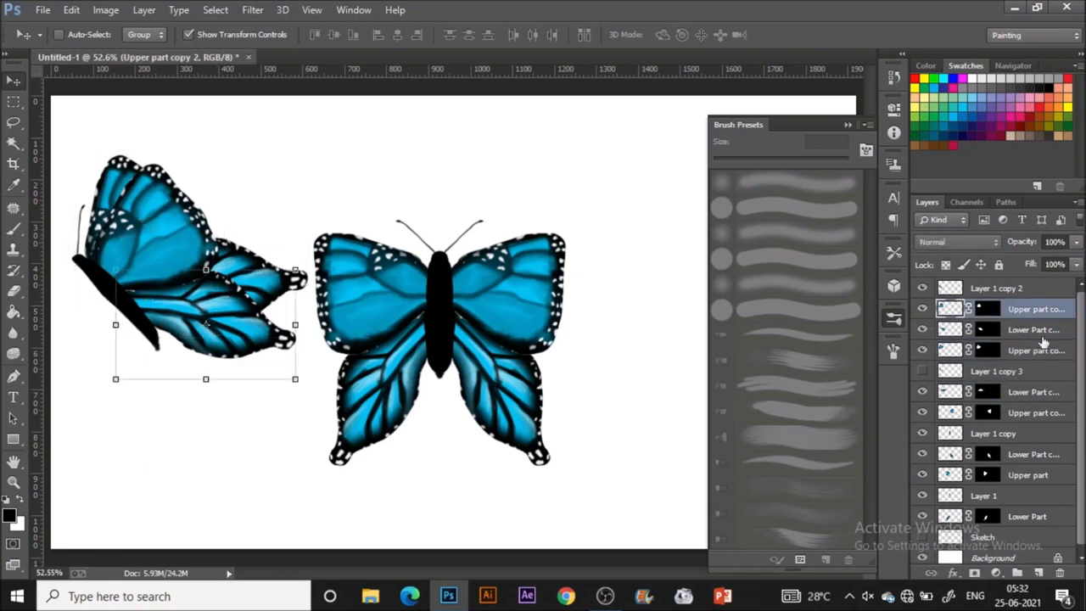
click(103, 10)
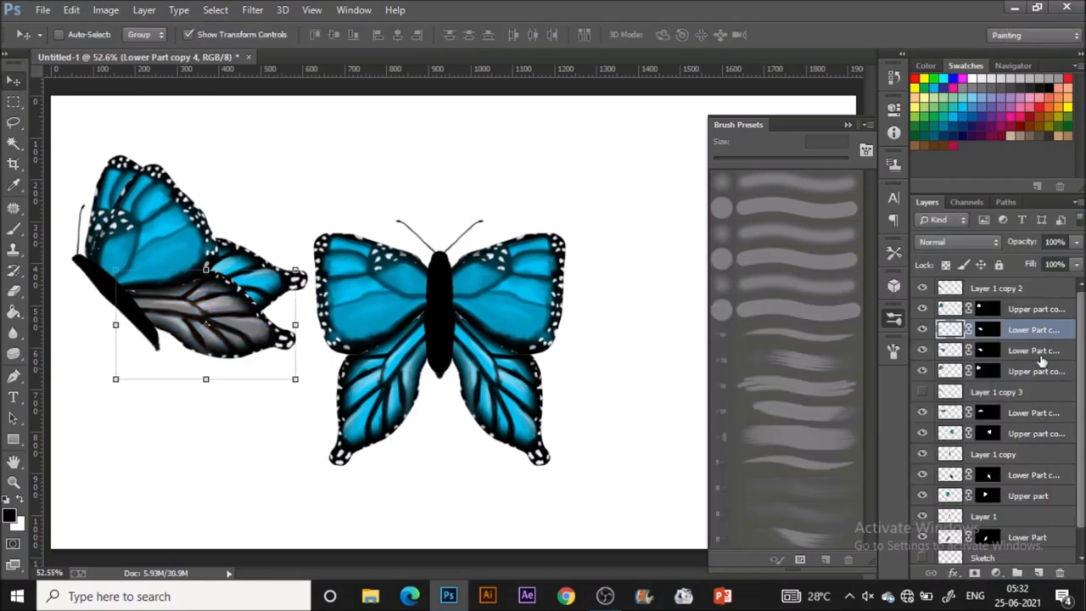
click(1036, 309)
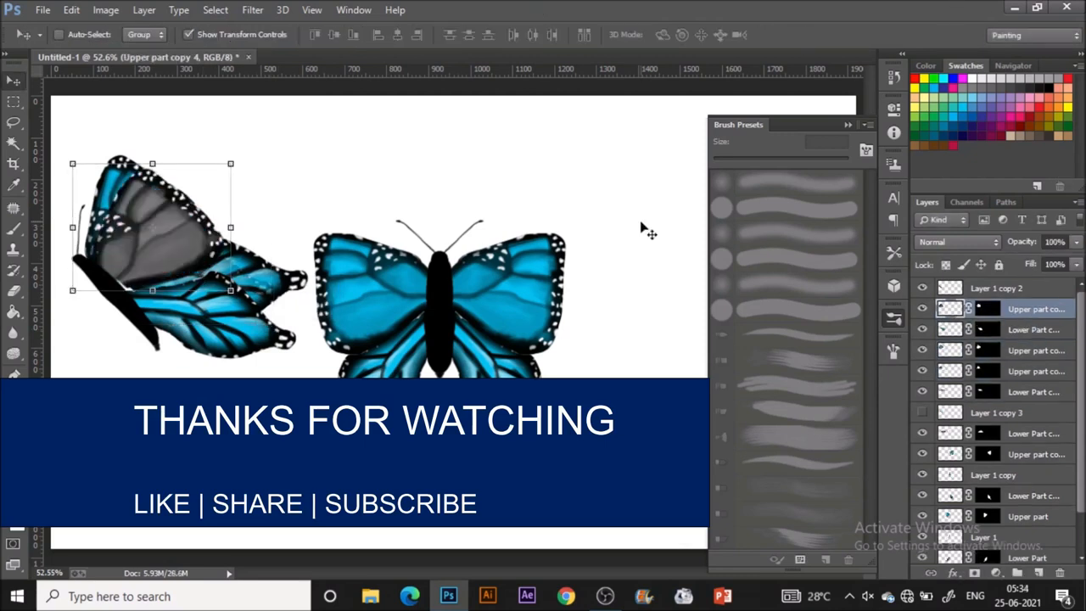
Step: Toggle off the grey adjustment on the Upper part copy layer so all wings show blue
click(1035, 349)
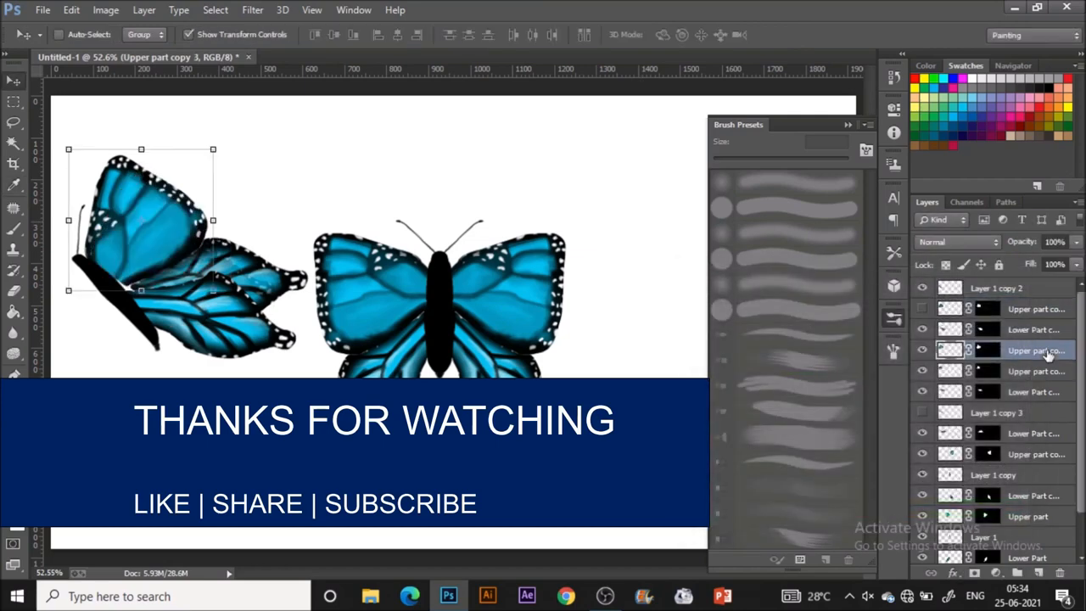